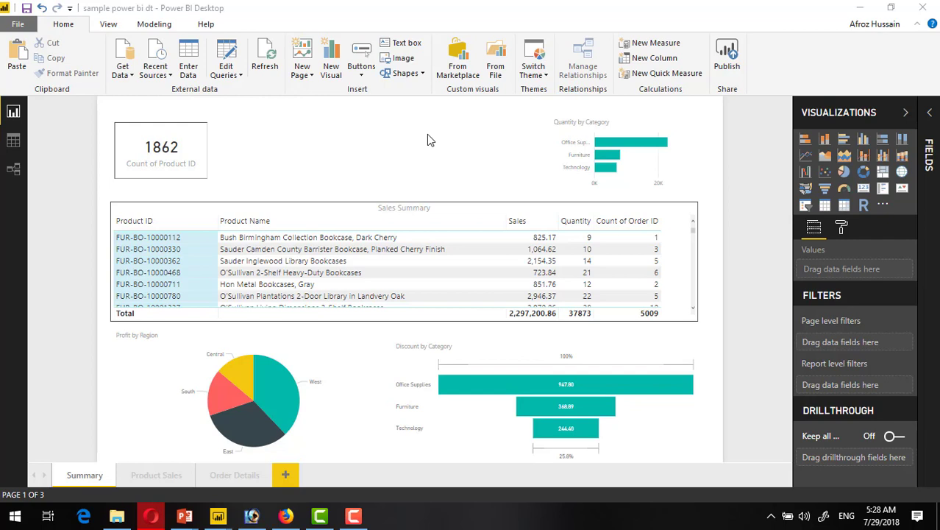
pyautogui.moveTo(566, 77)
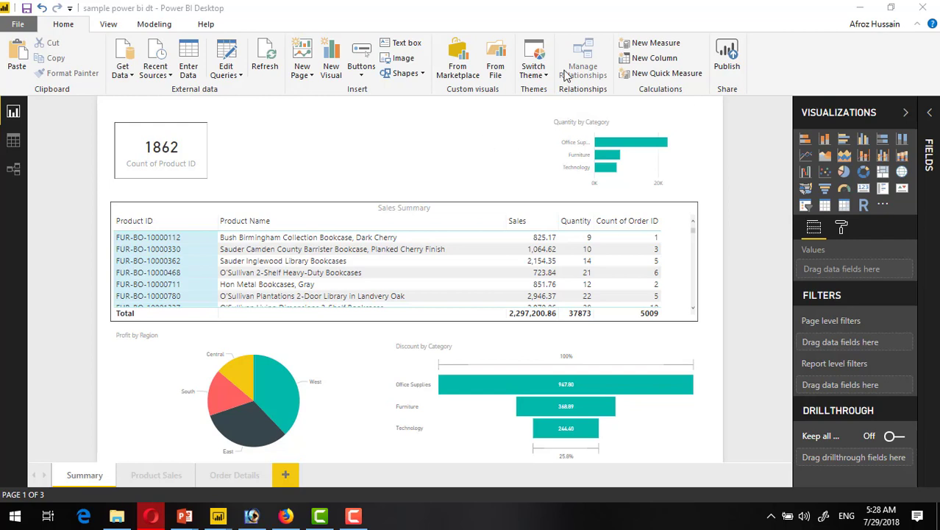
pyautogui.moveTo(532, 71)
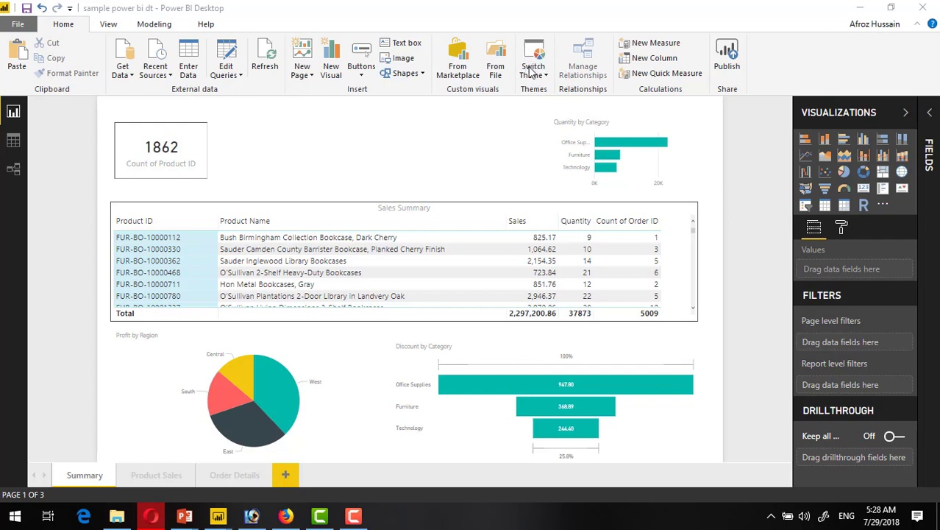
pyautogui.moveTo(522, 55)
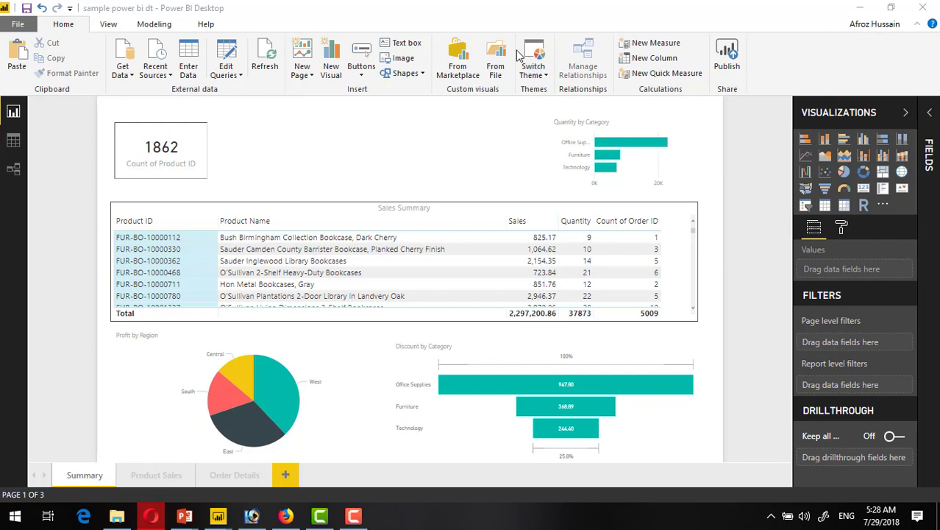
pyautogui.moveTo(432, 26)
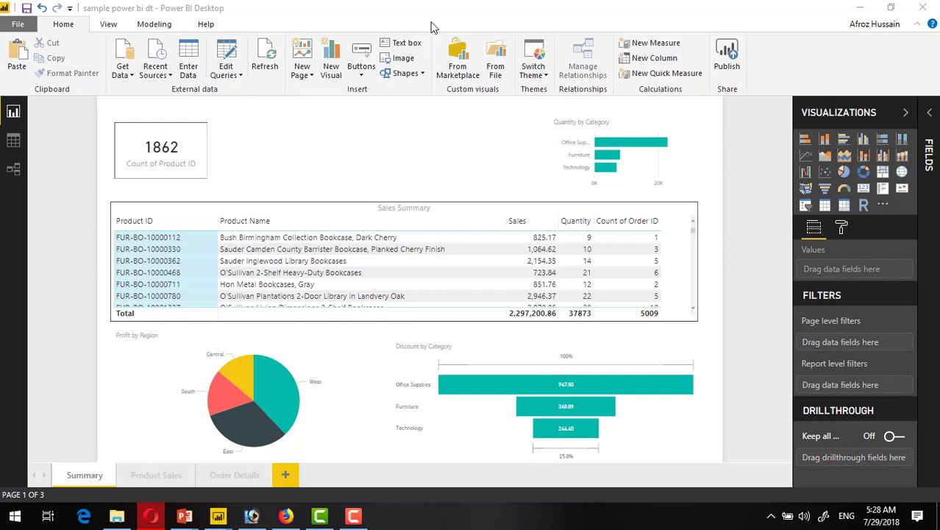
pyautogui.moveTo(537, 89)
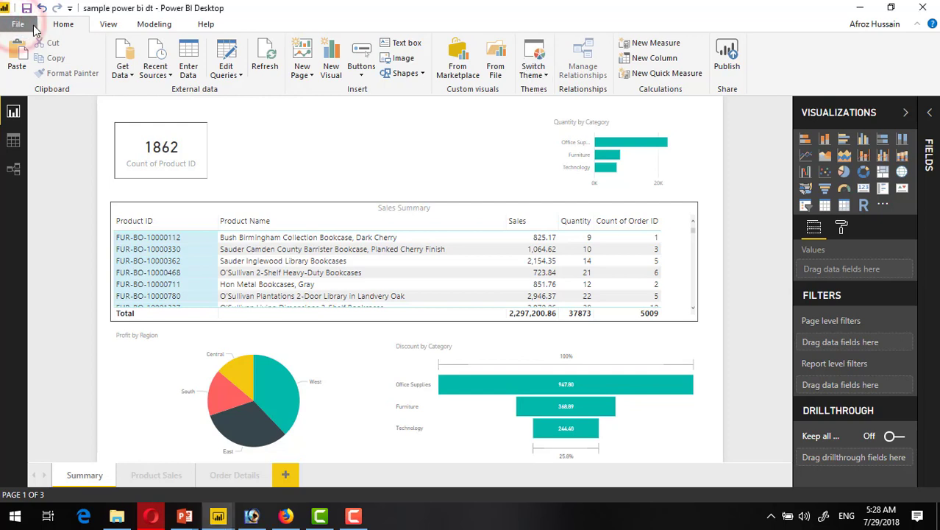
# Enable the Custom report themes preview feature in Options and confirm with OK
pyautogui.click(18, 23)
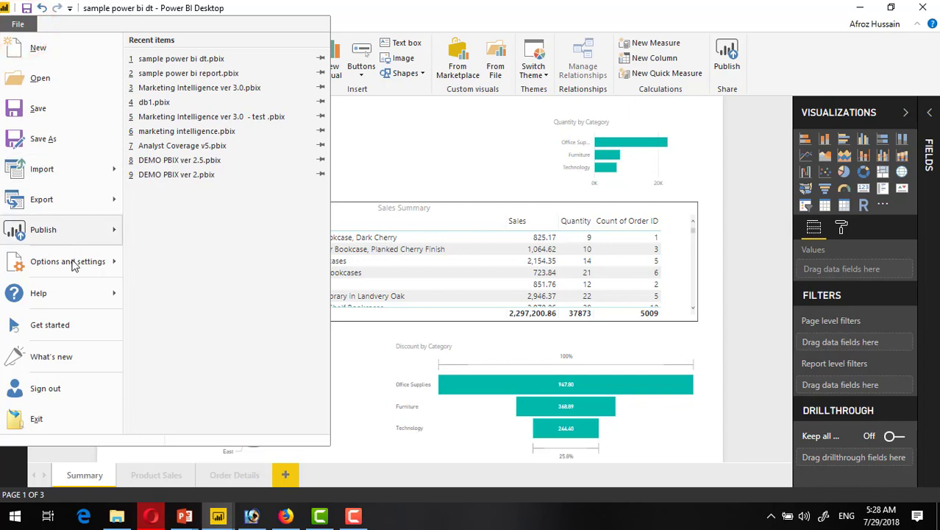
pyautogui.click(68, 262)
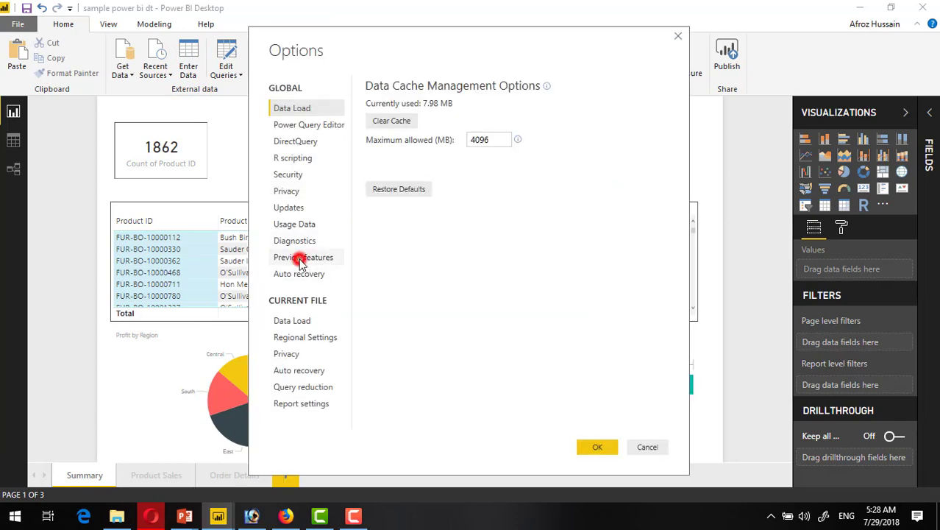
pyautogui.click(304, 256)
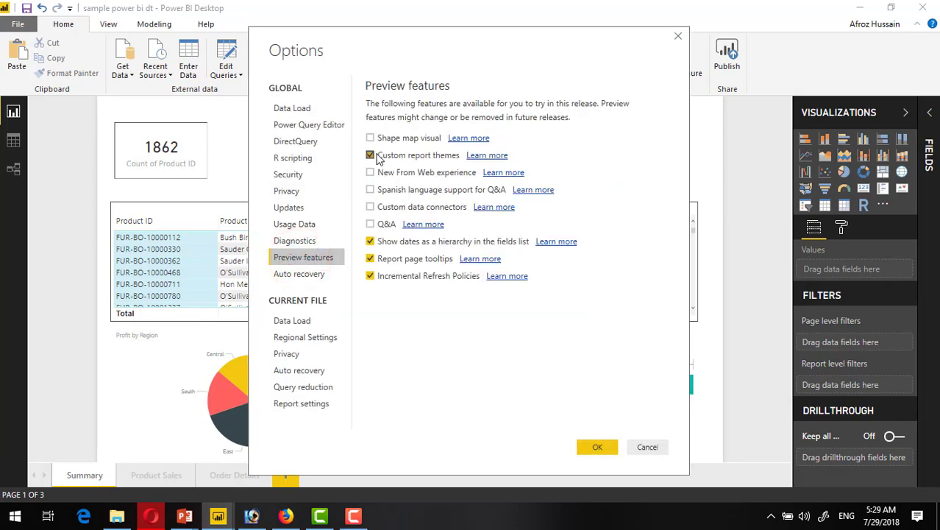
pyautogui.moveTo(451, 159)
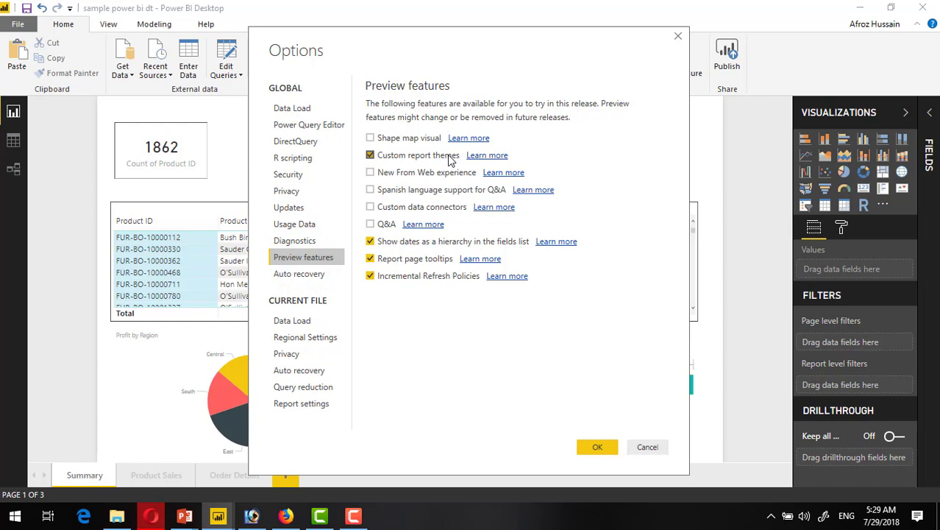
pyautogui.moveTo(410, 162)
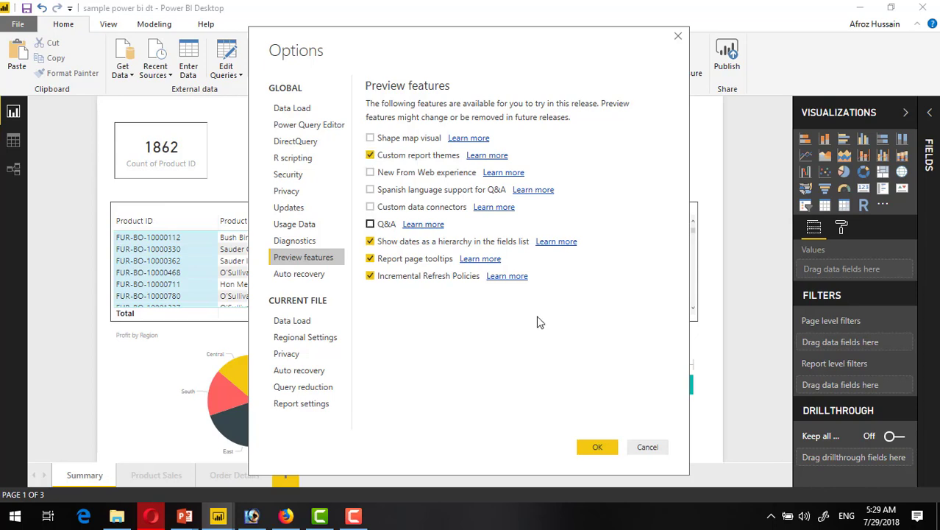
pyautogui.click(597, 447)
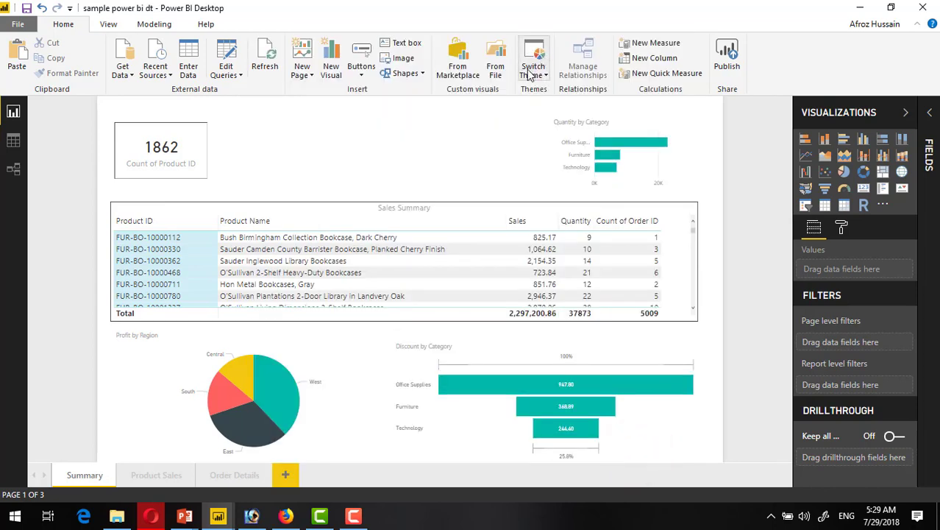
pyautogui.moveTo(356, 153)
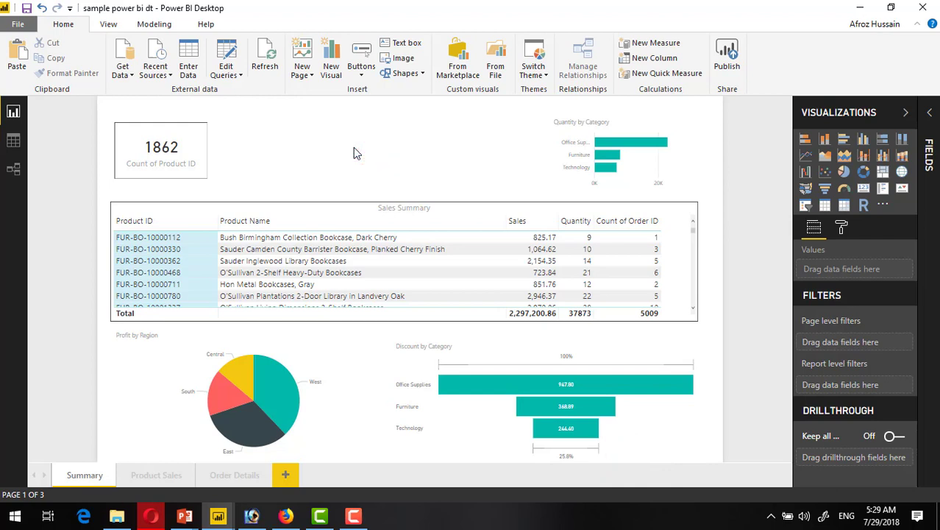
pyautogui.click(359, 138)
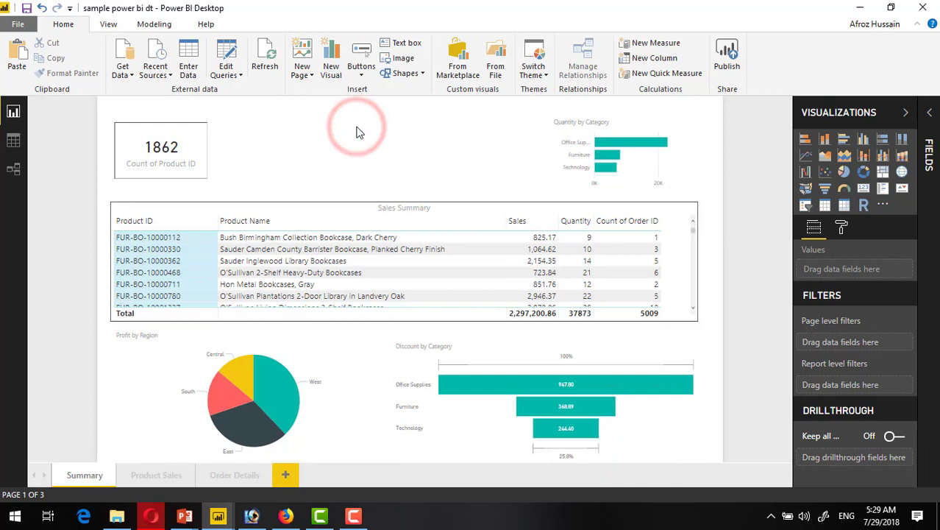
pyautogui.moveTo(532, 56)
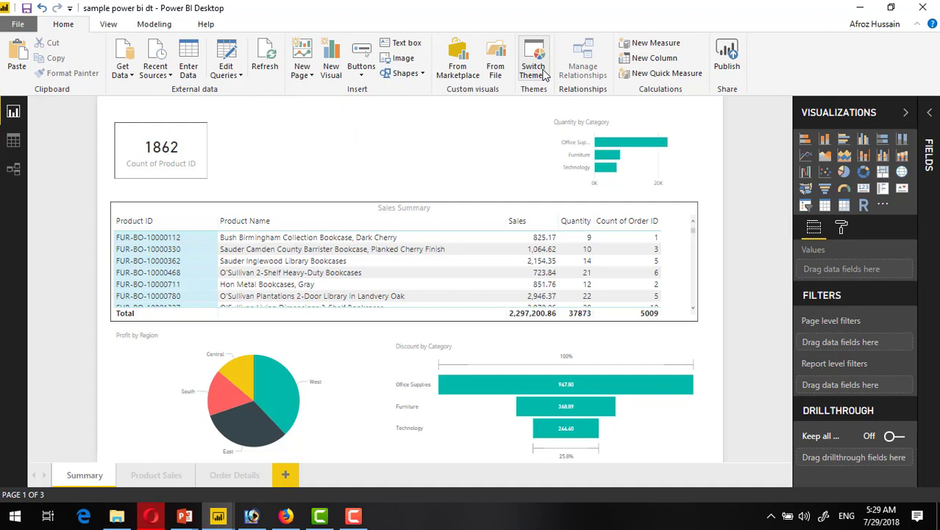
pyautogui.click(533, 59)
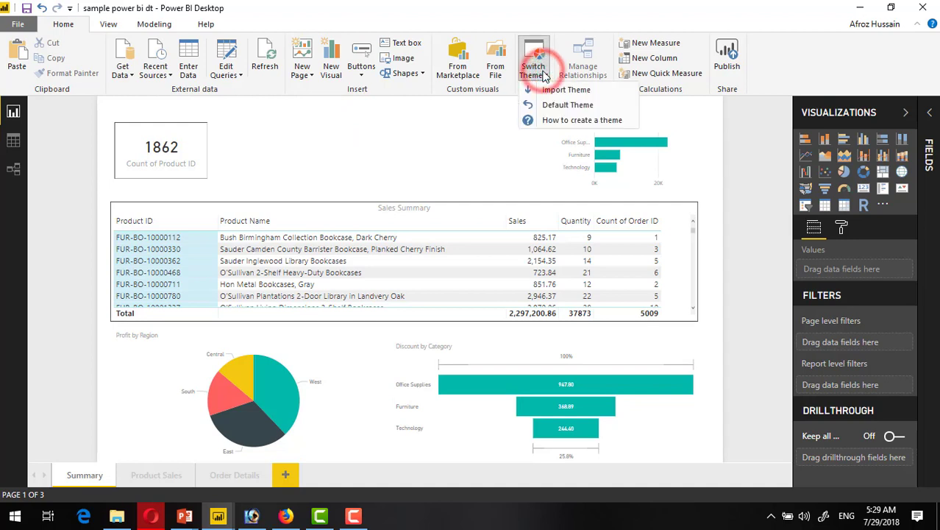
pyautogui.moveTo(587, 96)
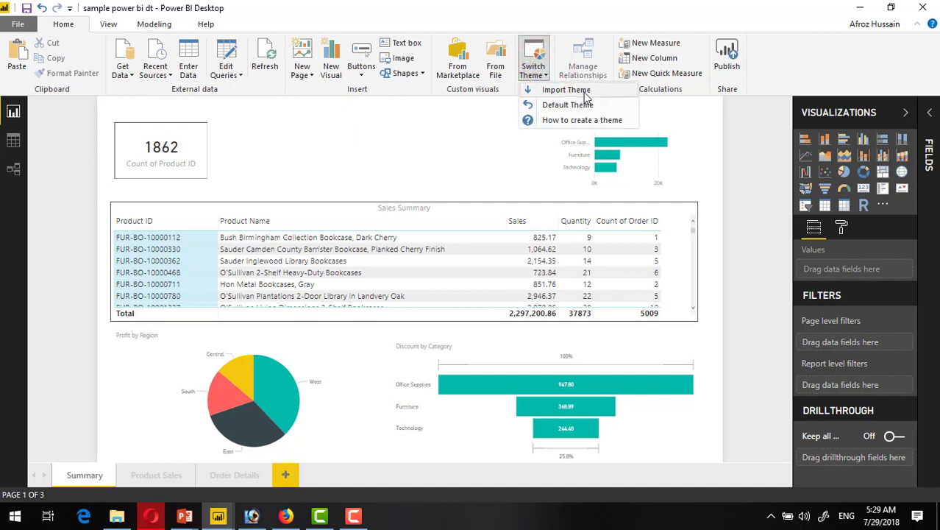
pyautogui.moveTo(577, 90)
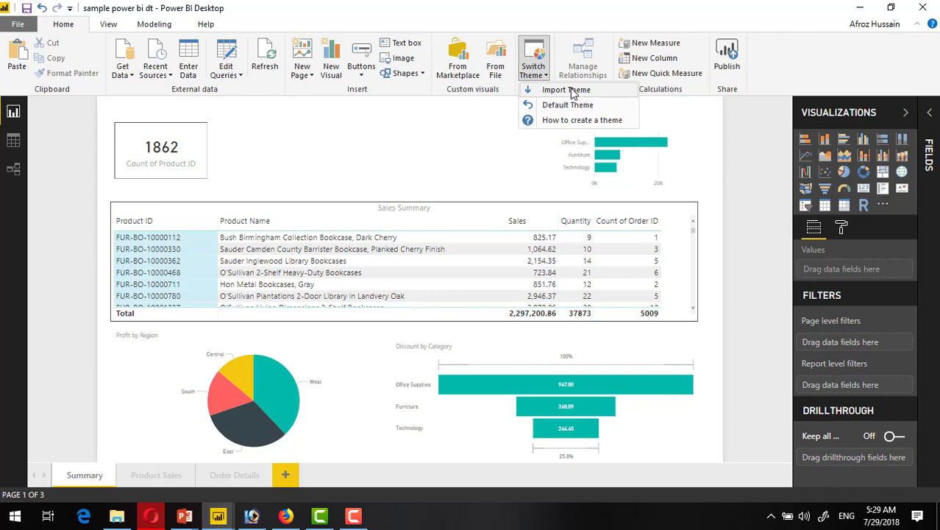
pyautogui.click(565, 90)
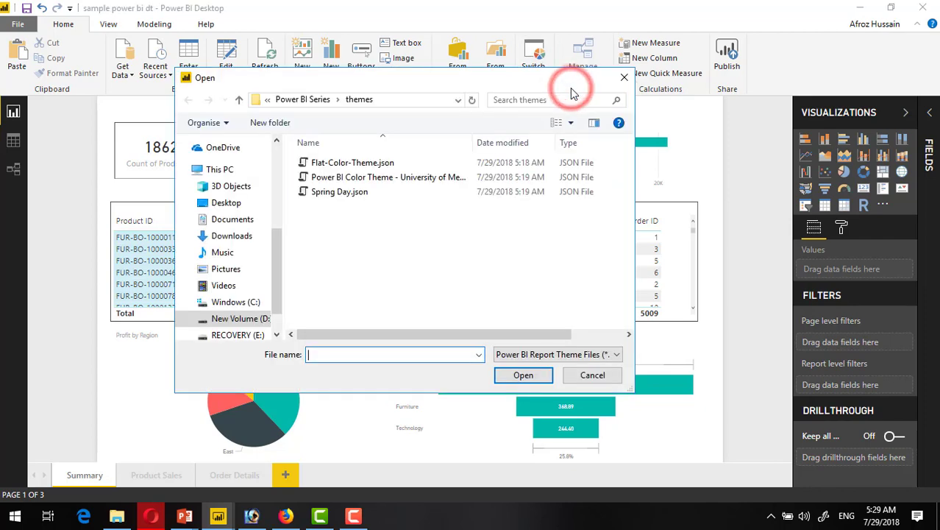
pyautogui.click(592, 375)
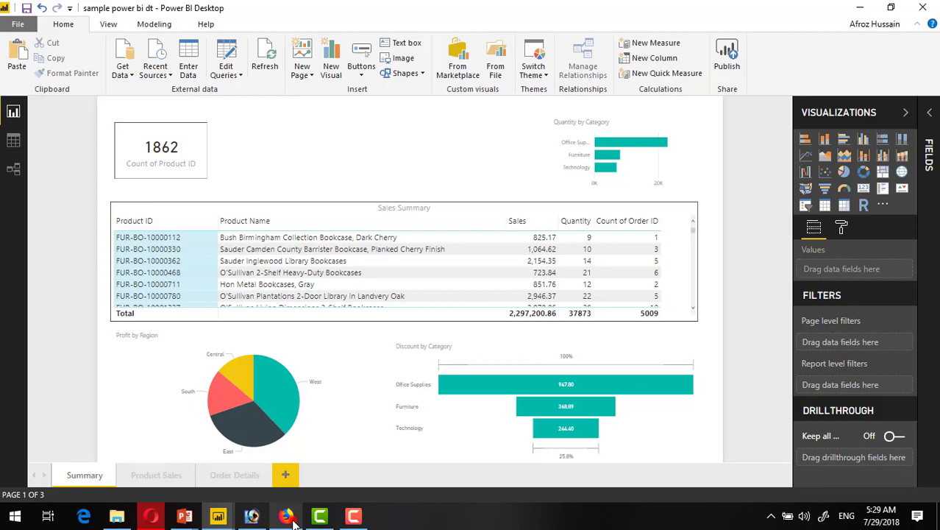
pyautogui.click(285, 515)
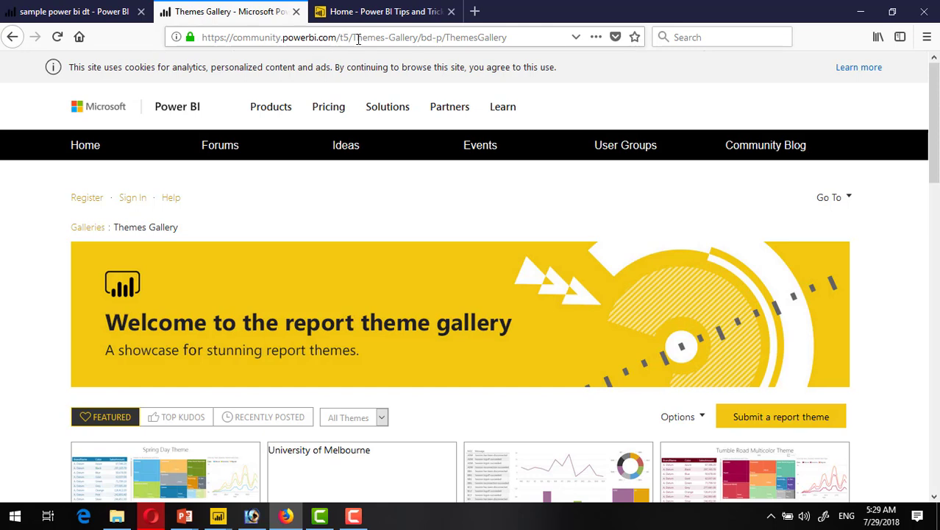
pyautogui.moveTo(421, 36)
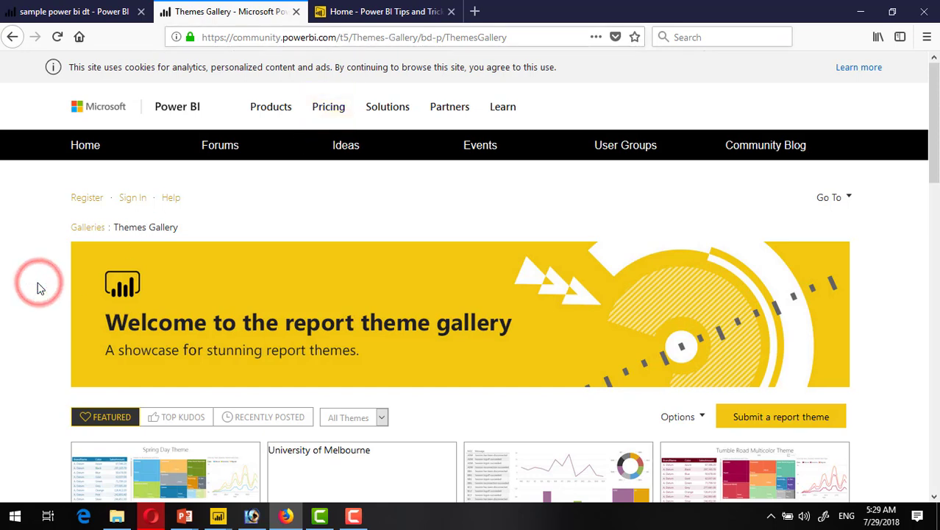
pyautogui.moveTo(359, 325)
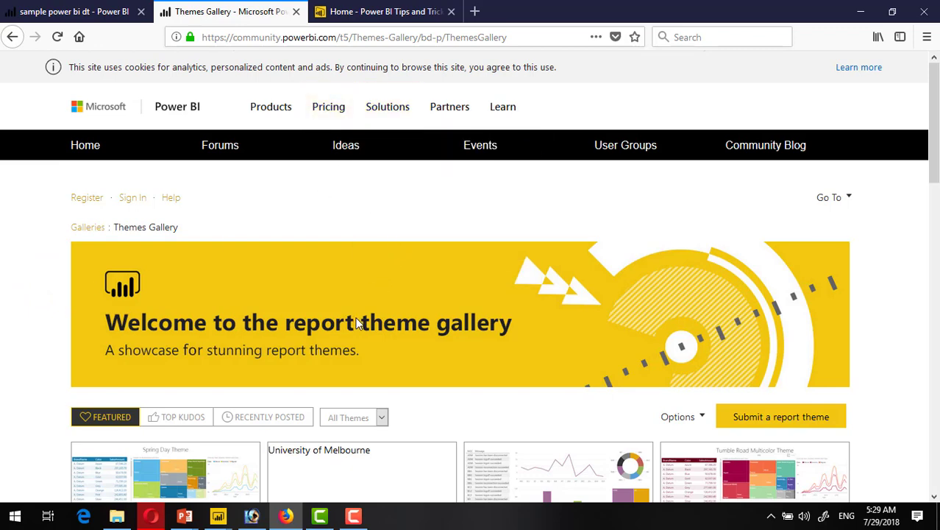
pyautogui.moveTo(59, 333)
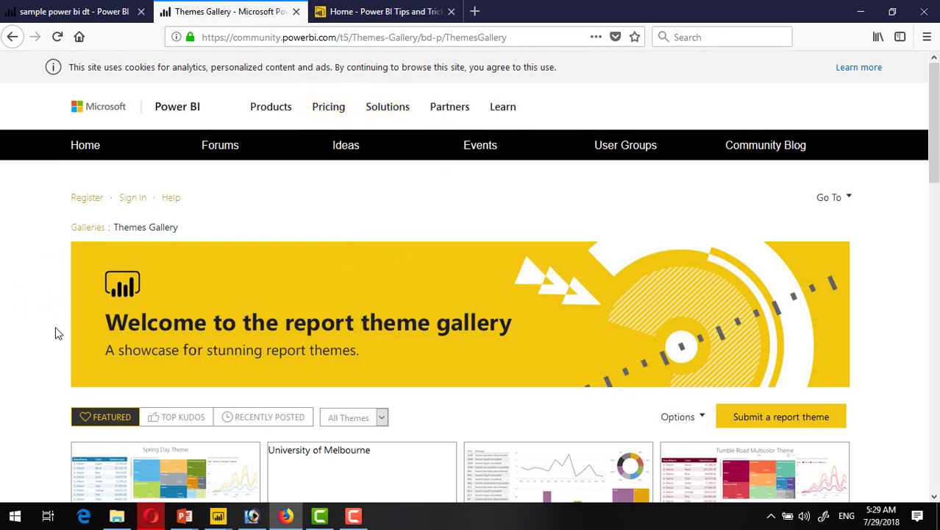
pyautogui.scroll(-3)
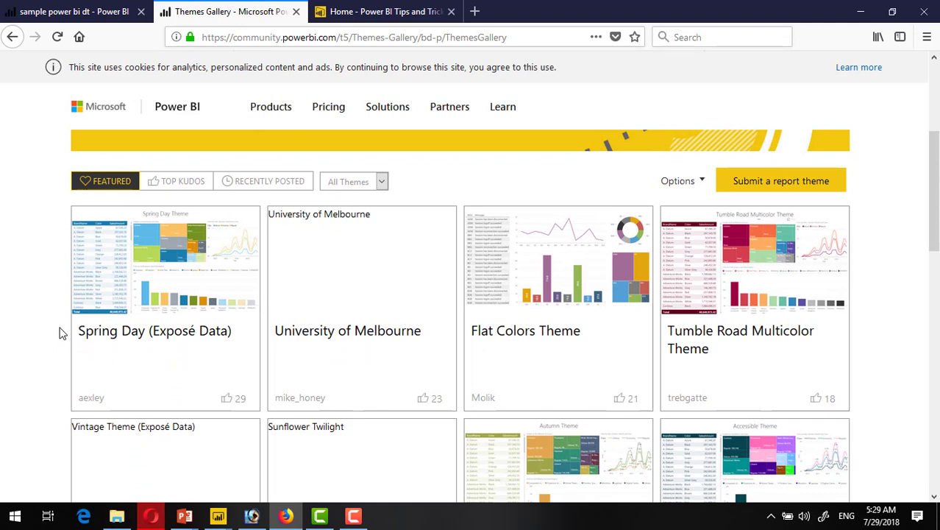
pyautogui.moveTo(895, 365)
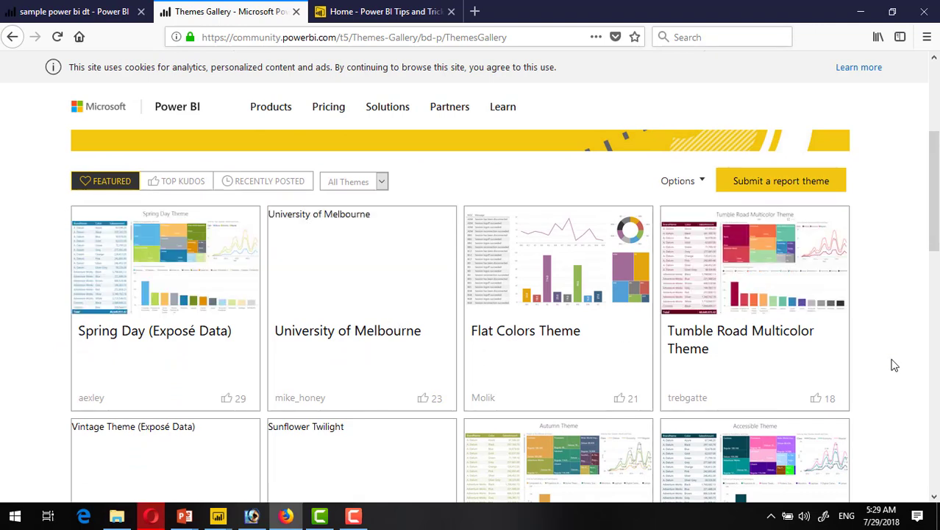
pyautogui.moveTo(44, 338)
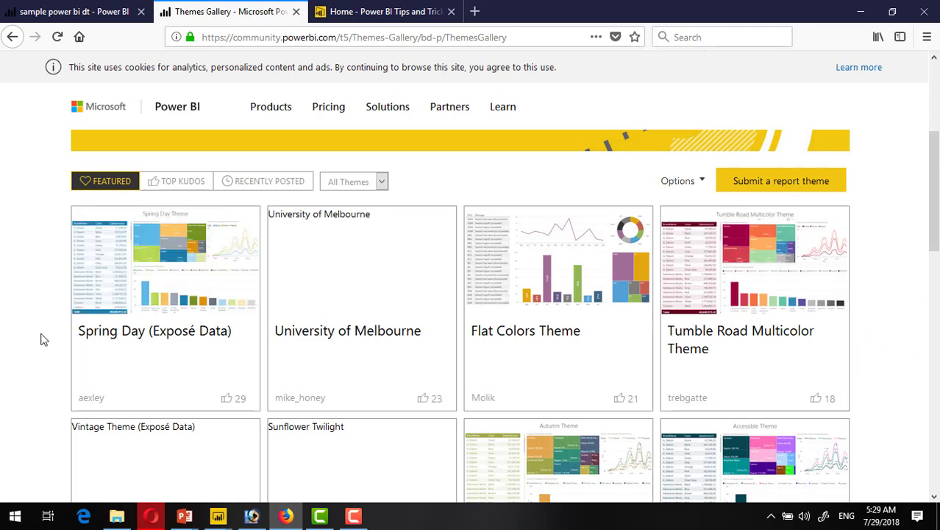
pyautogui.moveTo(165, 260)
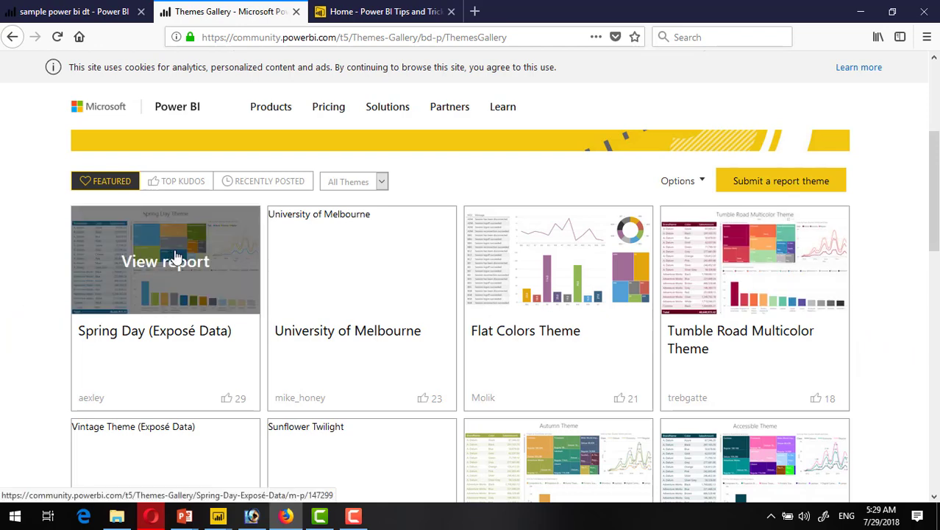
pyautogui.scroll(-3)
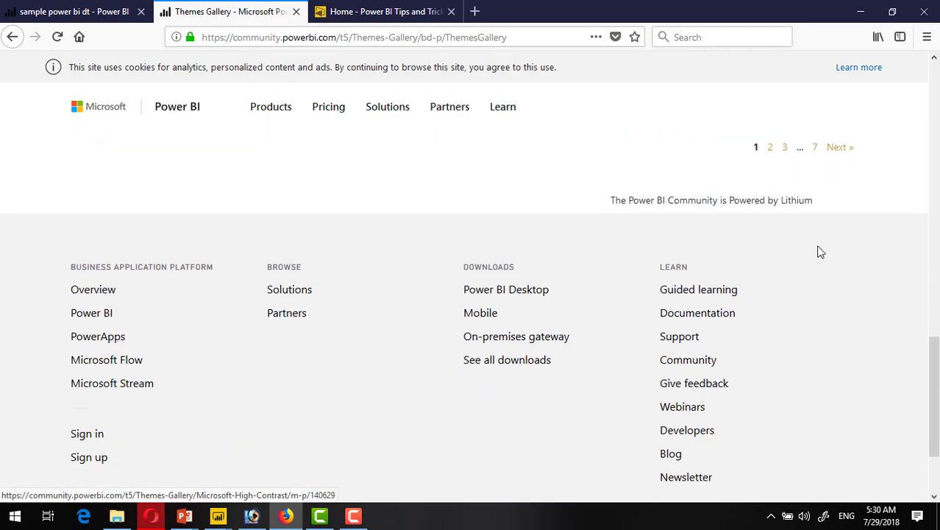
pyautogui.scroll(3)
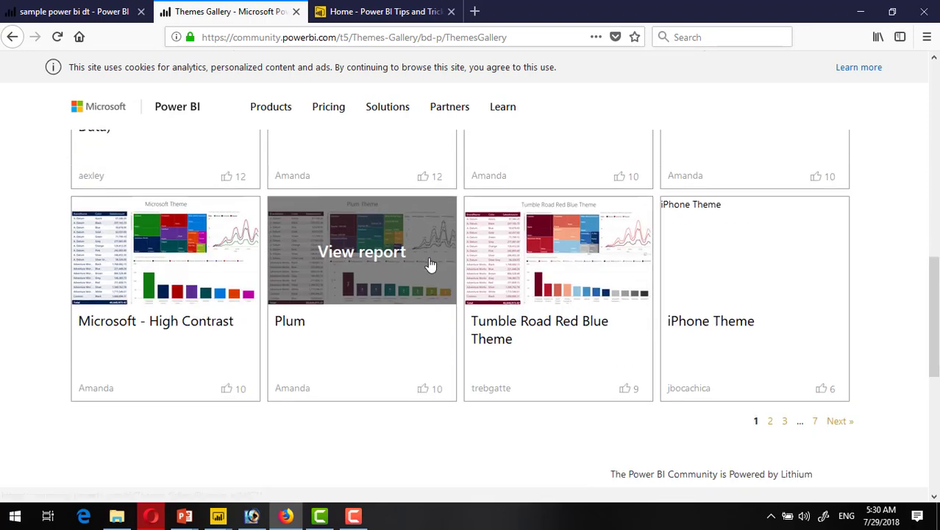
pyautogui.scroll(3)
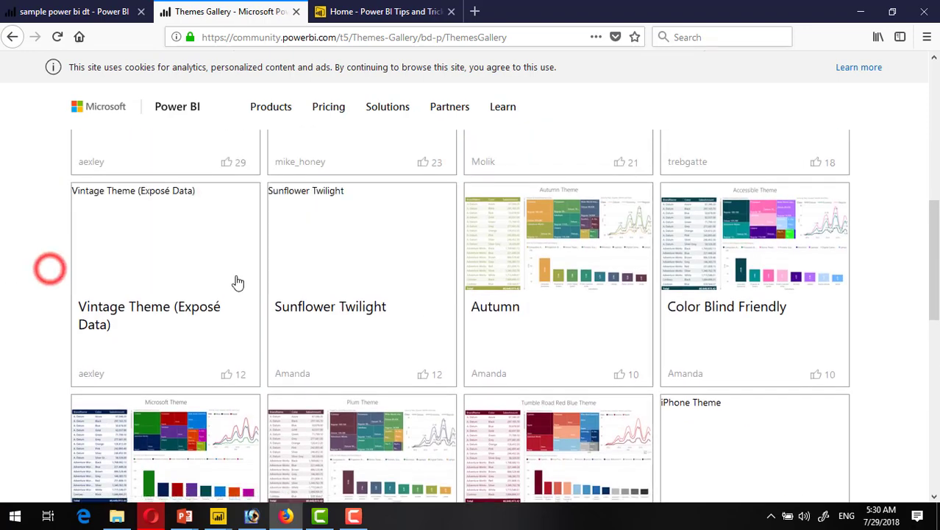
pyautogui.scroll(3)
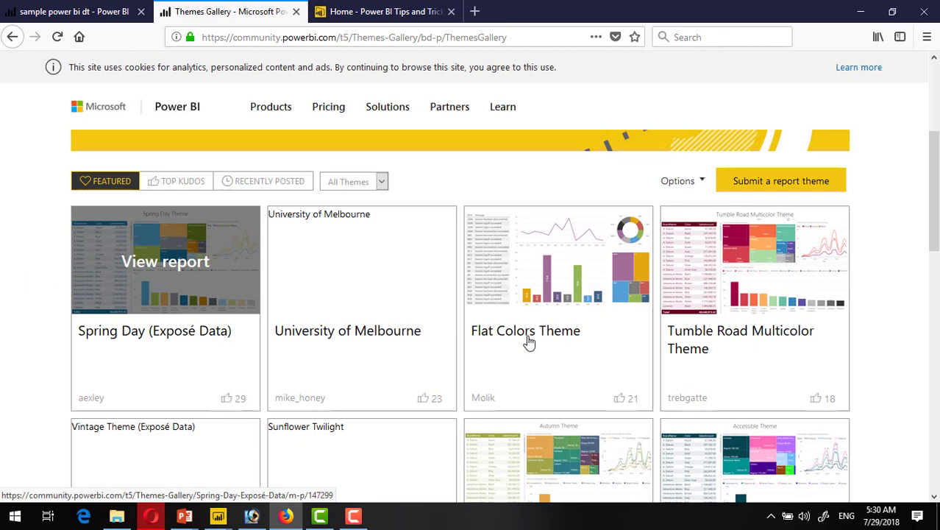
pyautogui.moveTo(203, 273)
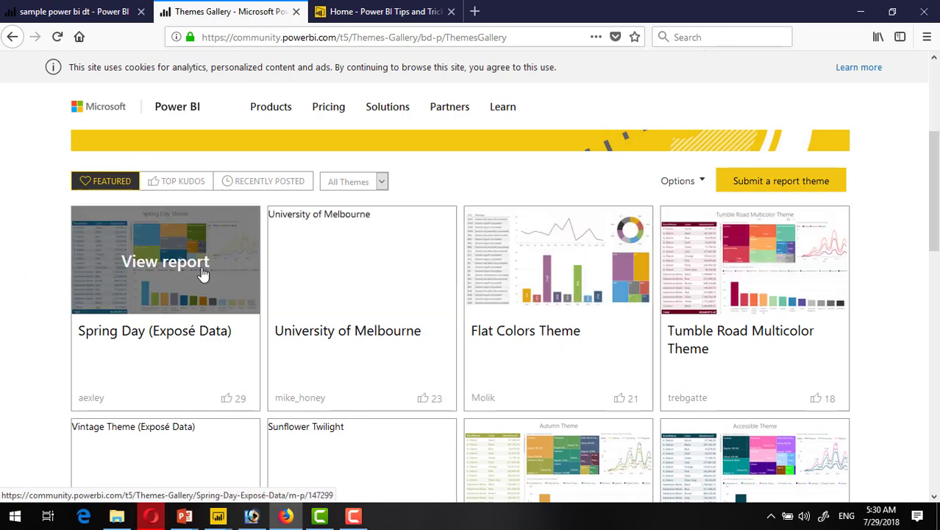
pyautogui.moveTo(195, 344)
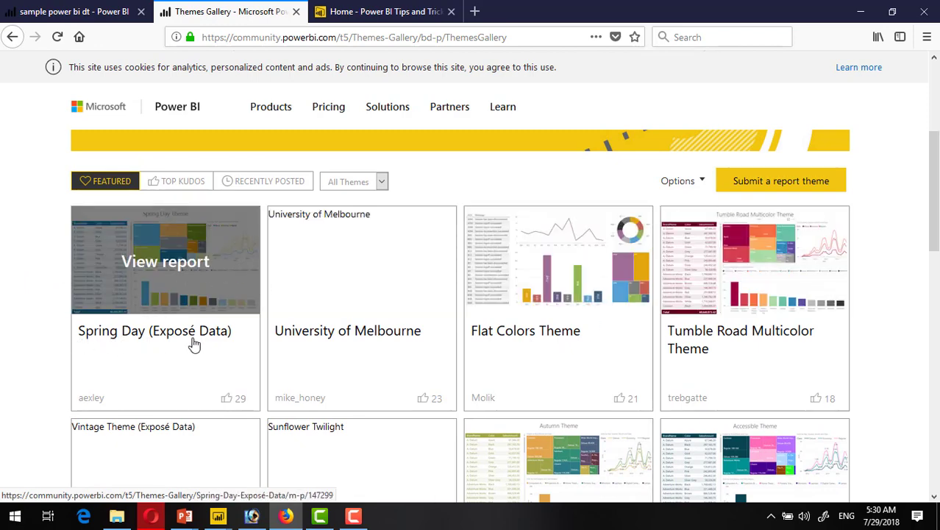
pyautogui.moveTo(233, 409)
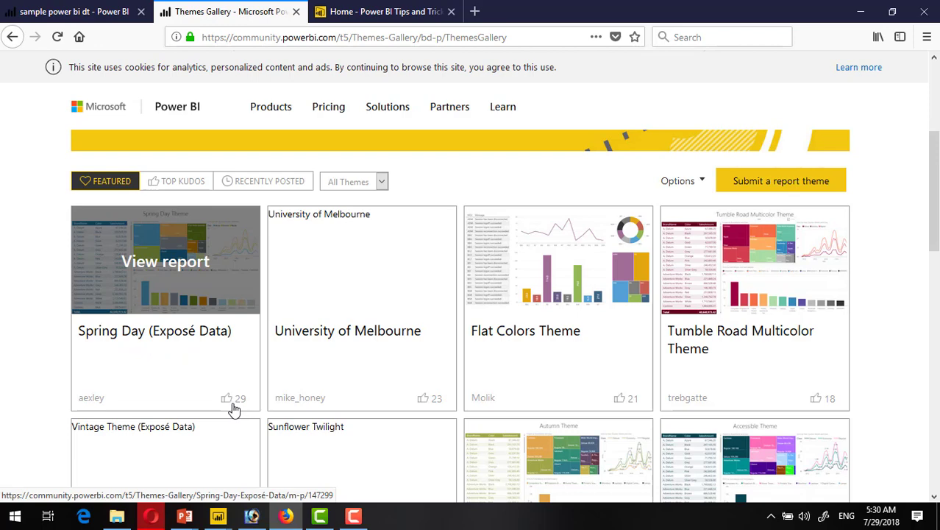
# Filter the theme gallery to the Business category from the All Themes dropdown
pyautogui.click(176, 181)
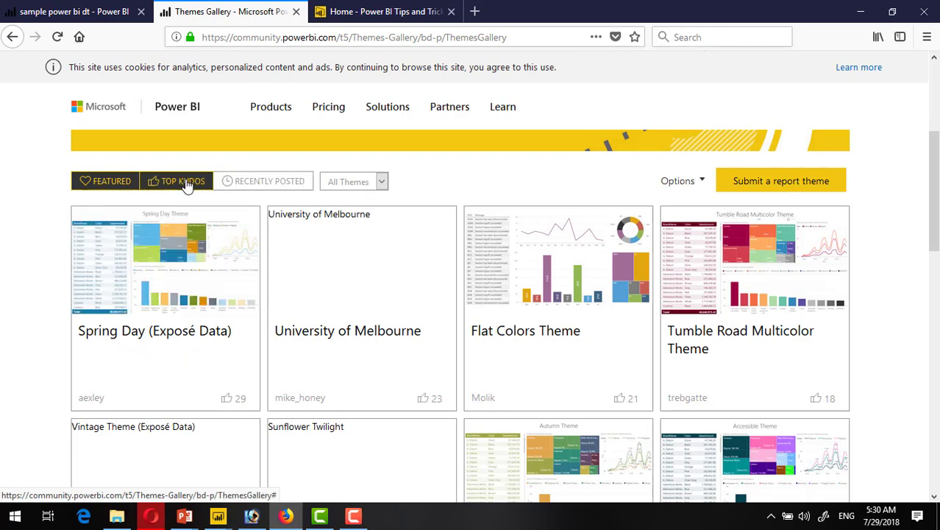
pyautogui.scroll(3)
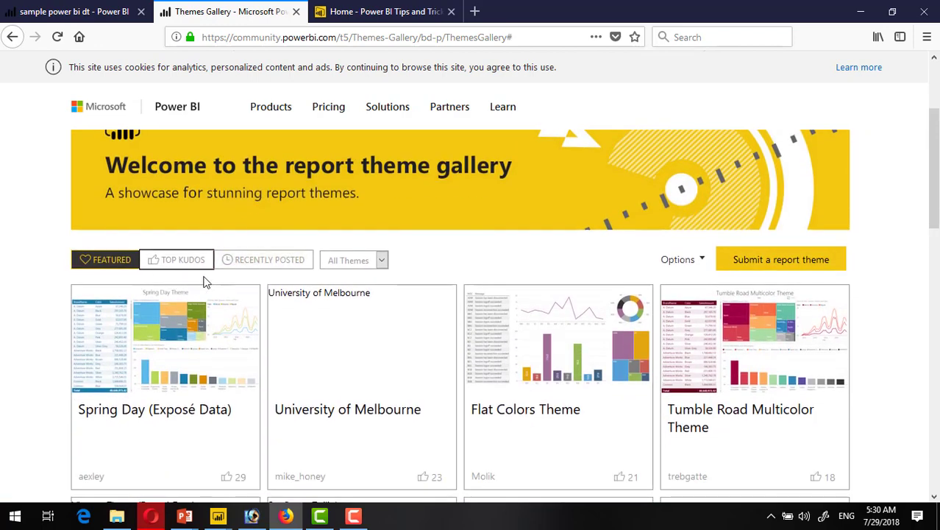
pyautogui.click(380, 259)
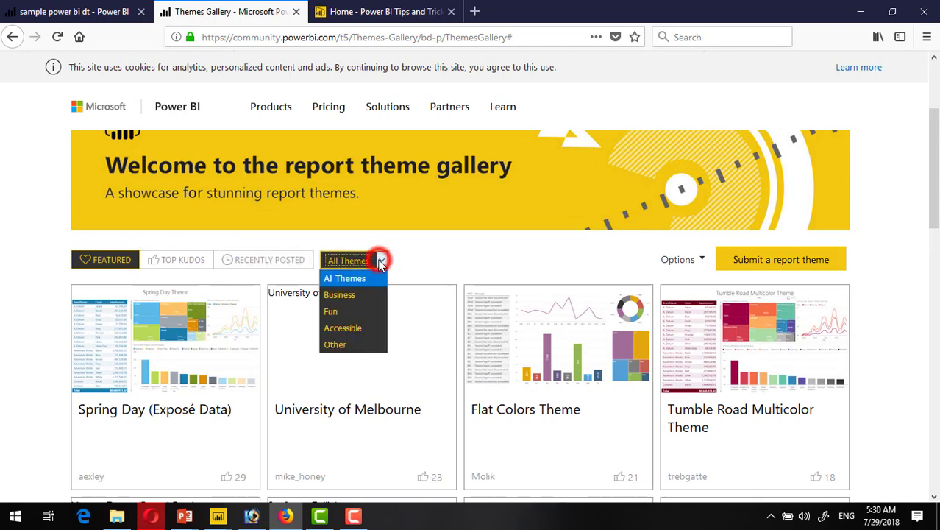
pyautogui.moveTo(338, 295)
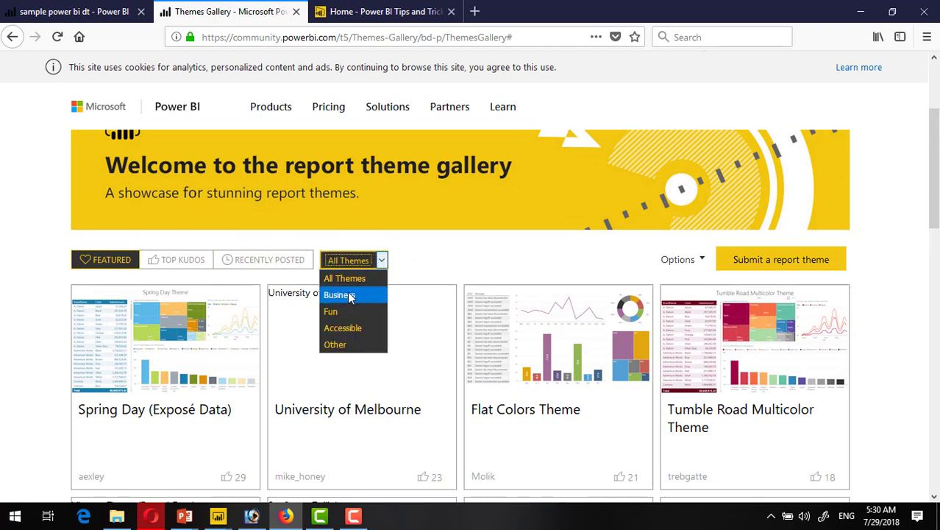
pyautogui.click(339, 295)
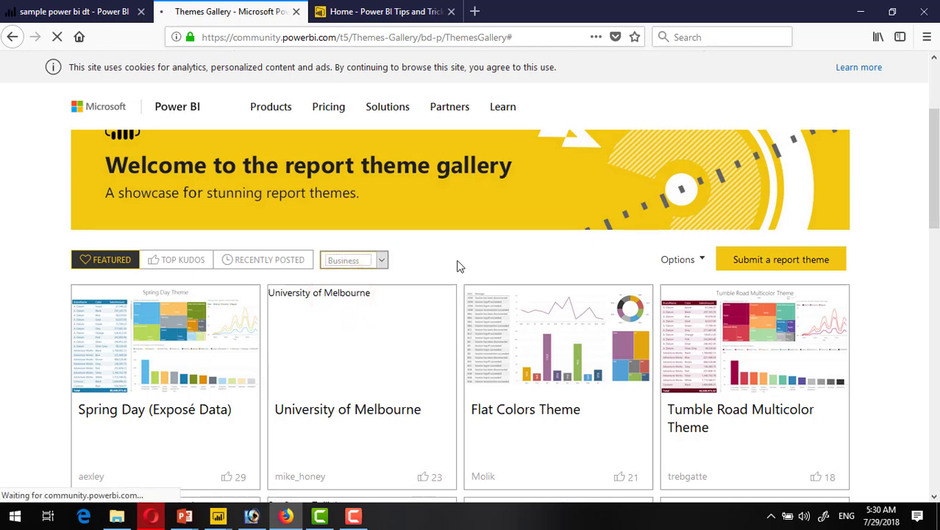
pyautogui.click(353, 259)
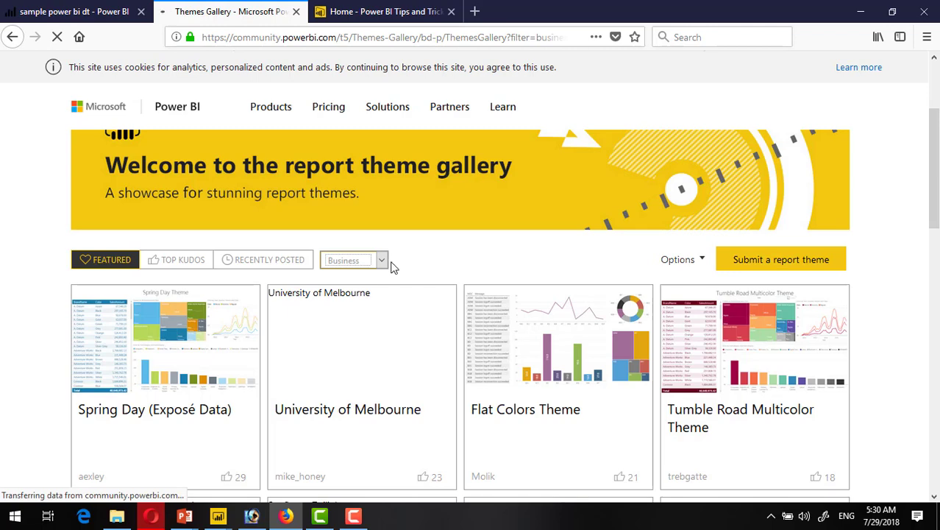
# Locate the Spring Day (Exposé Data) tile and view its report page
pyautogui.scroll(3)
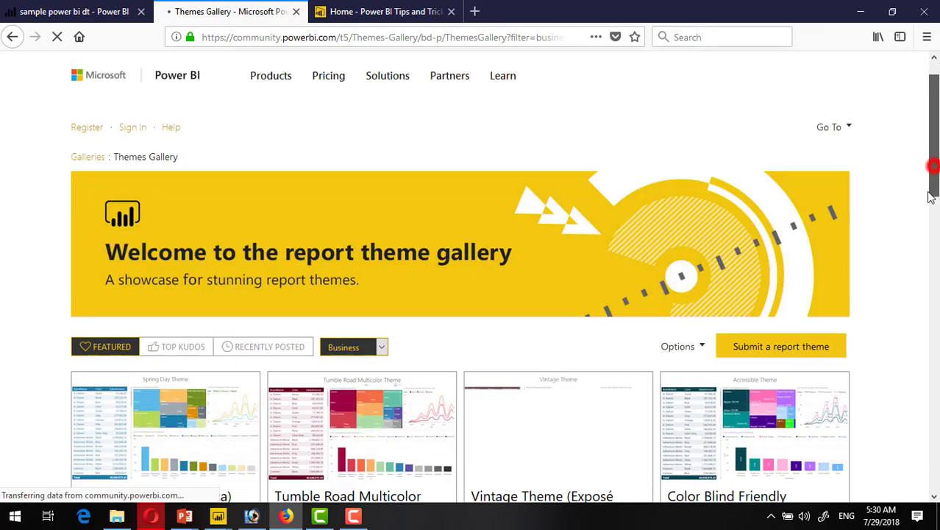
pyautogui.scroll(-3)
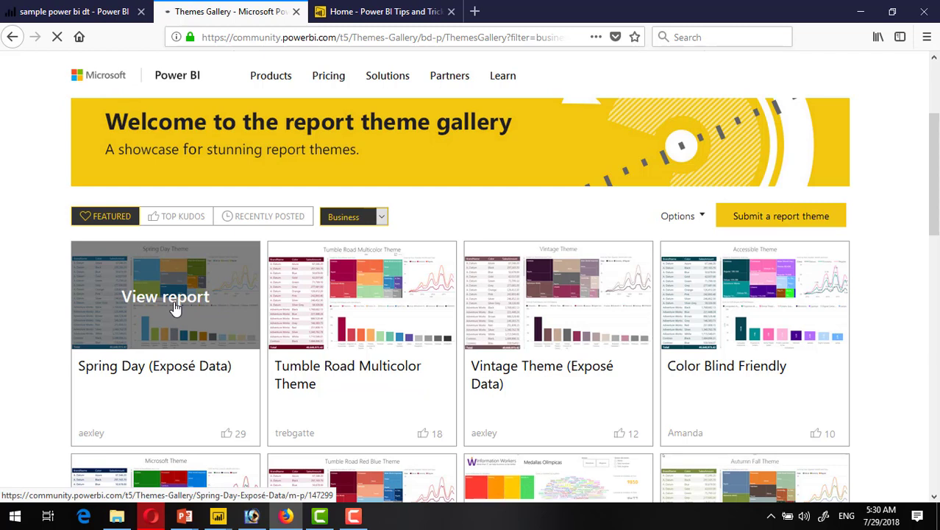
pyautogui.click(204, 327)
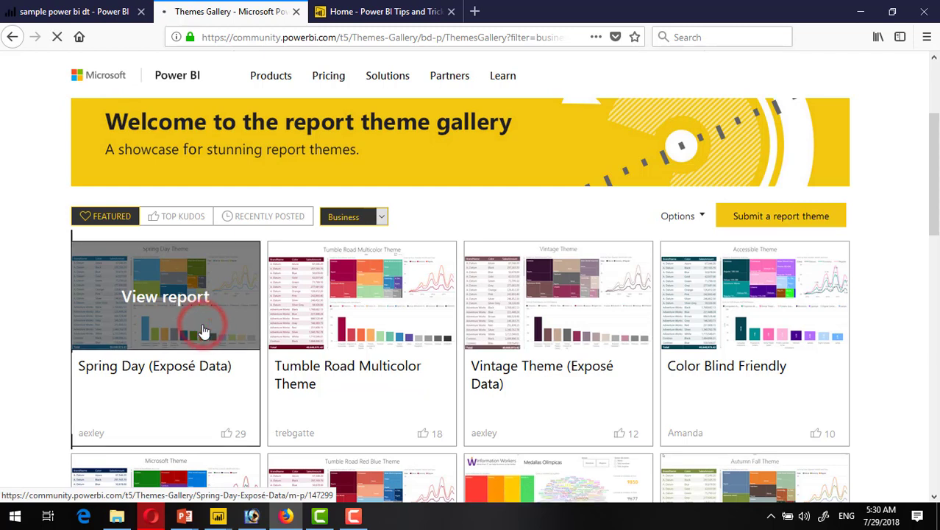
pyautogui.click(206, 323)
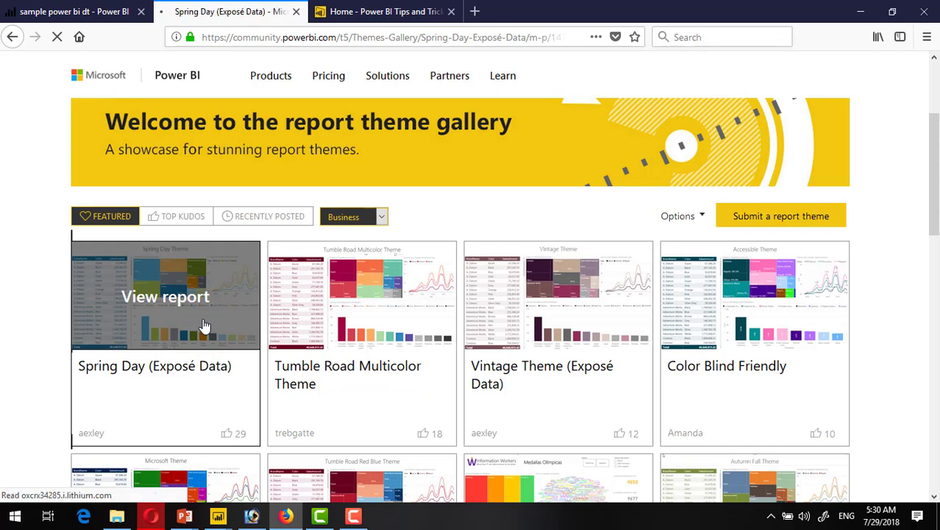
pyautogui.click(165, 296)
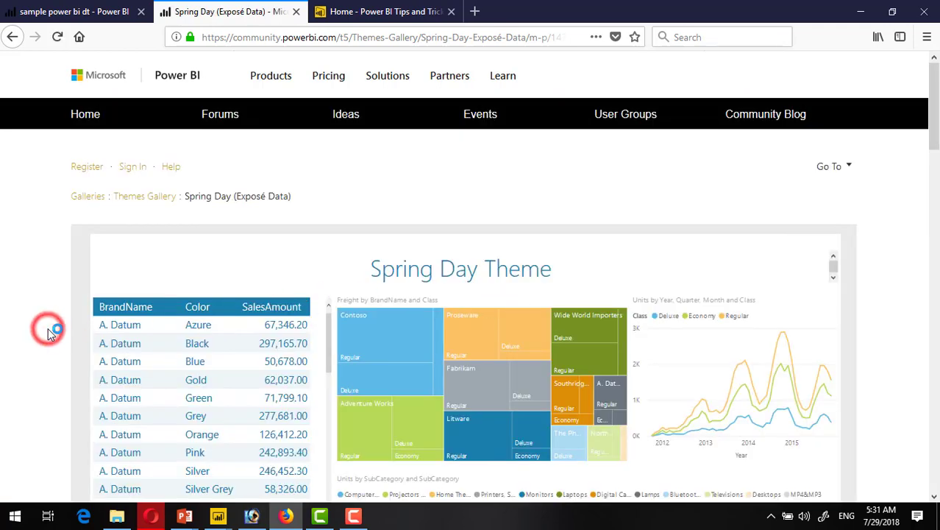
# Scroll past the sample report to the post and download the Spring Day.json theme file
pyautogui.scroll(-3)
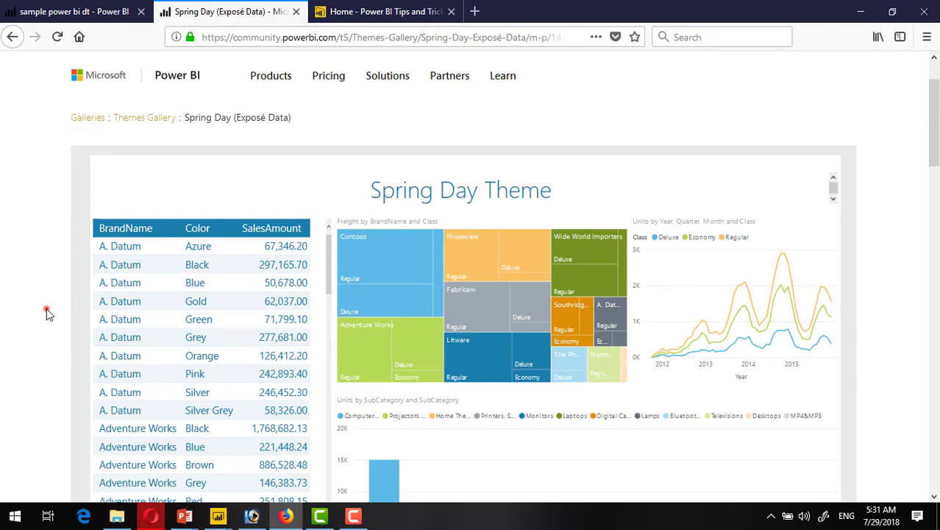
pyautogui.scroll(-3)
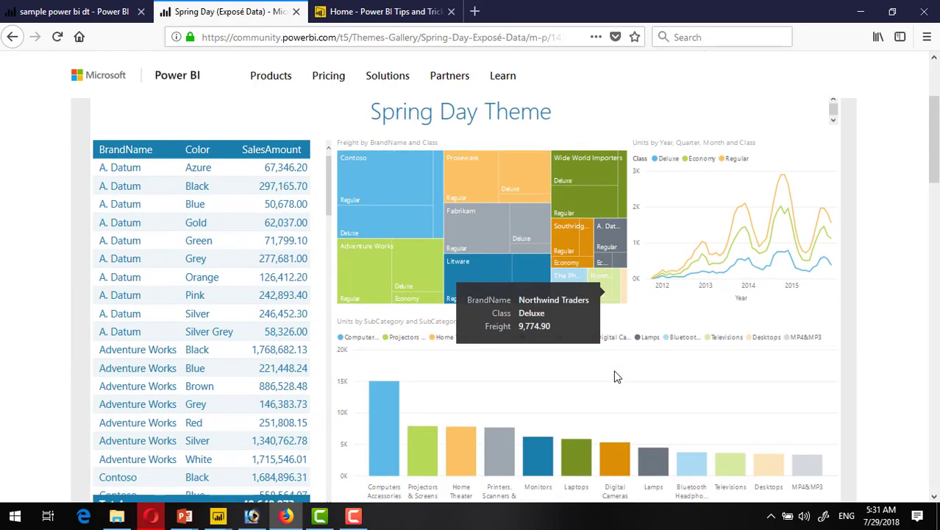
pyautogui.scroll(-3)
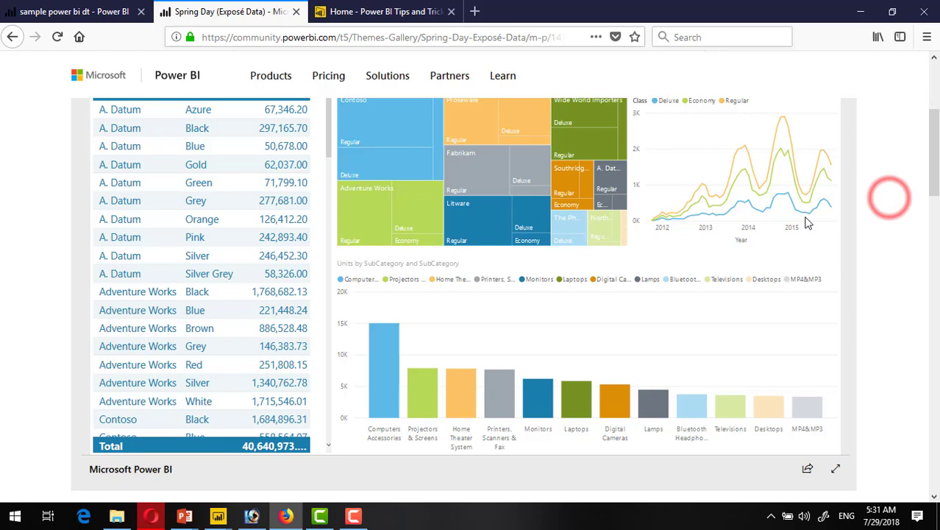
pyautogui.scroll(-3)
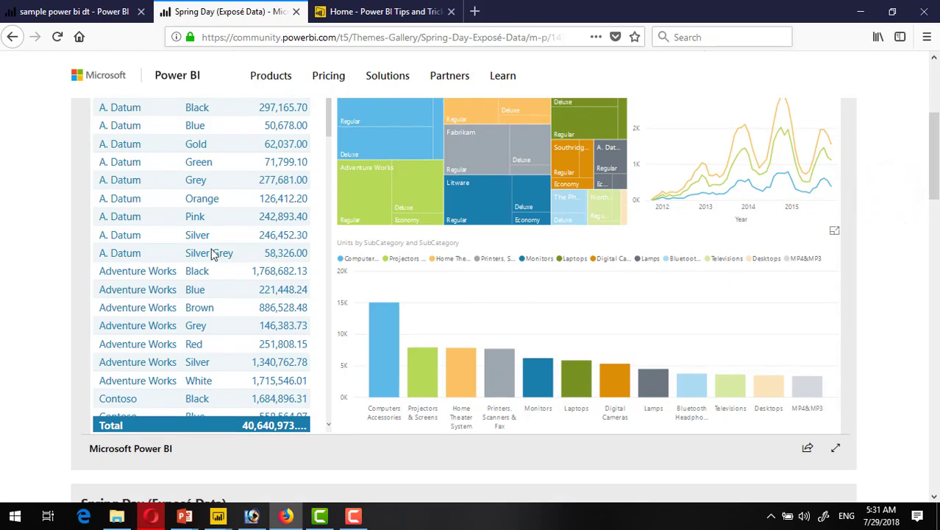
pyautogui.scroll(-3)
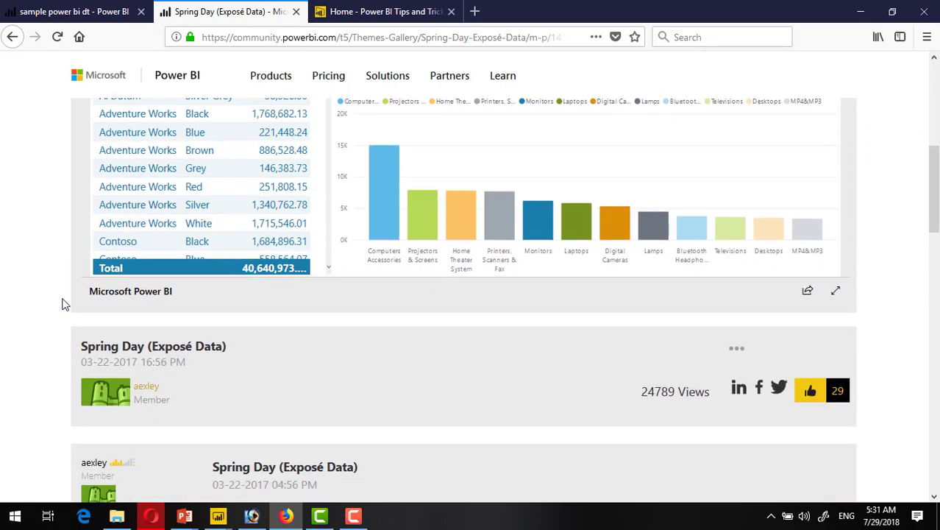
pyautogui.scroll(-3)
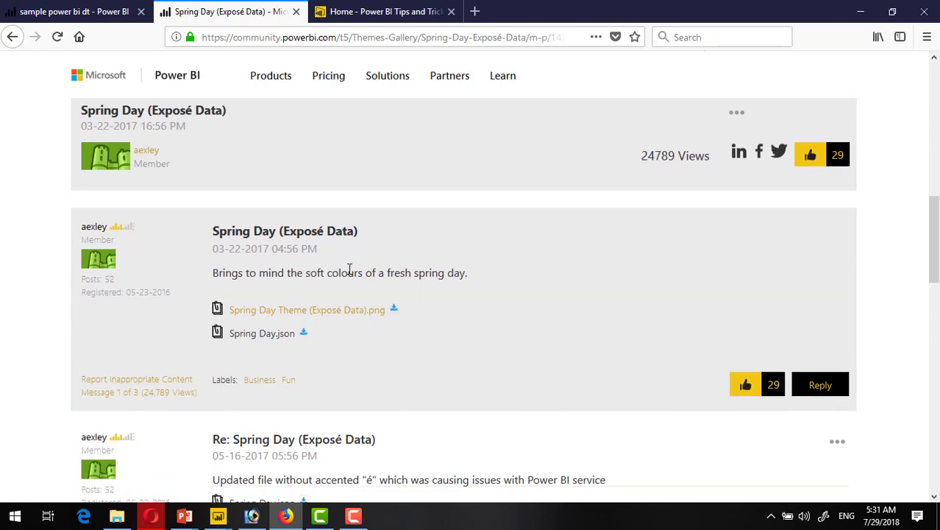
pyautogui.moveTo(305, 337)
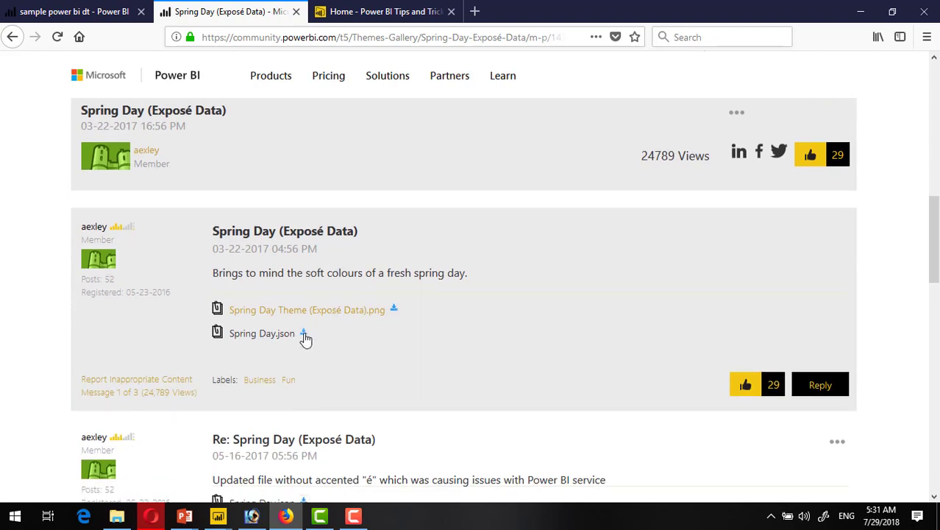
pyautogui.click(262, 332)
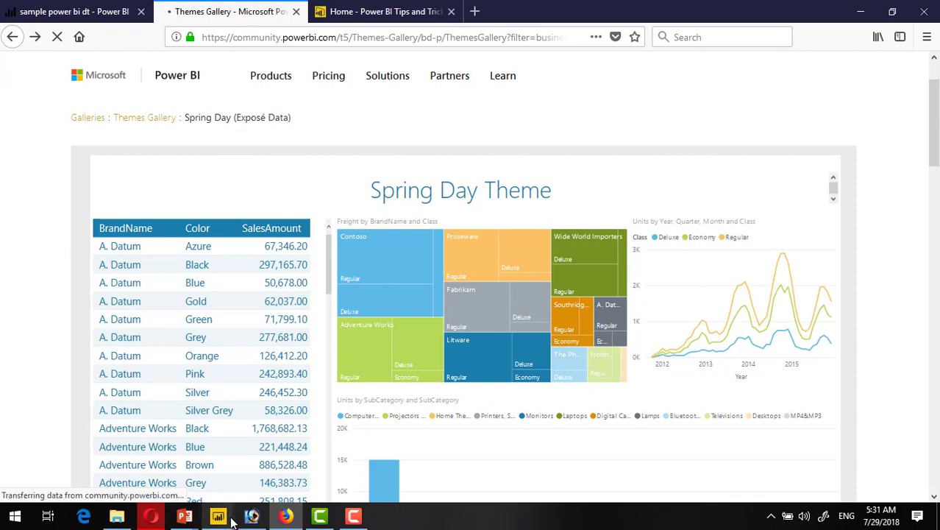
# Import Spring Day.json via Switch Theme so the report charts turn pastel blue, green and yellow
pyautogui.click(218, 515)
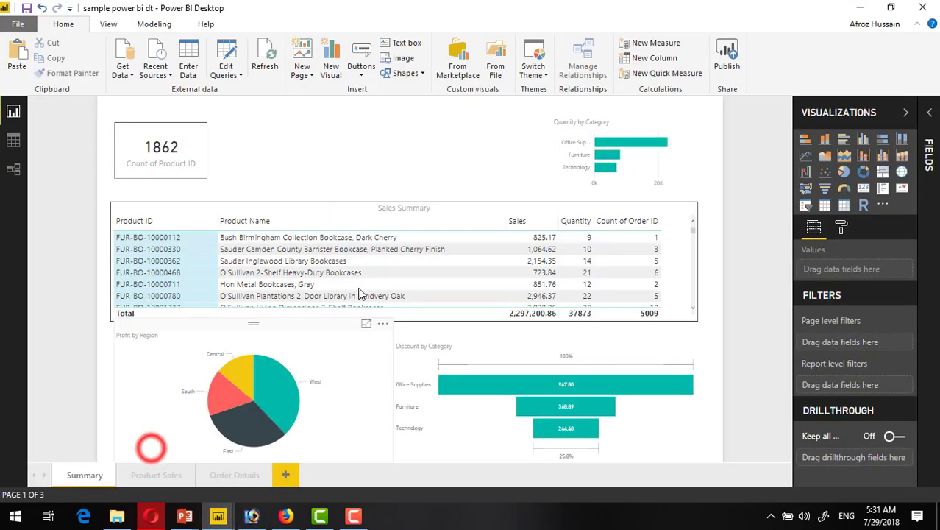
pyautogui.click(533, 58)
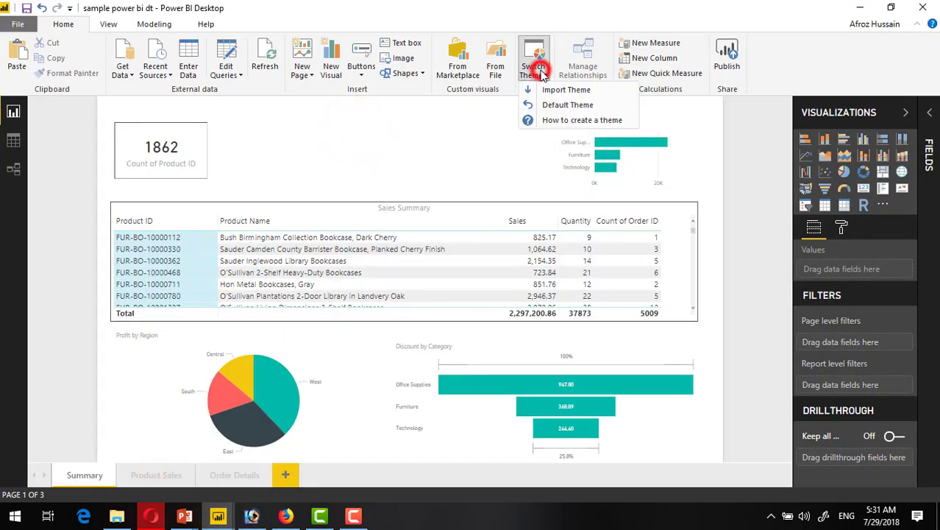
pyautogui.click(566, 90)
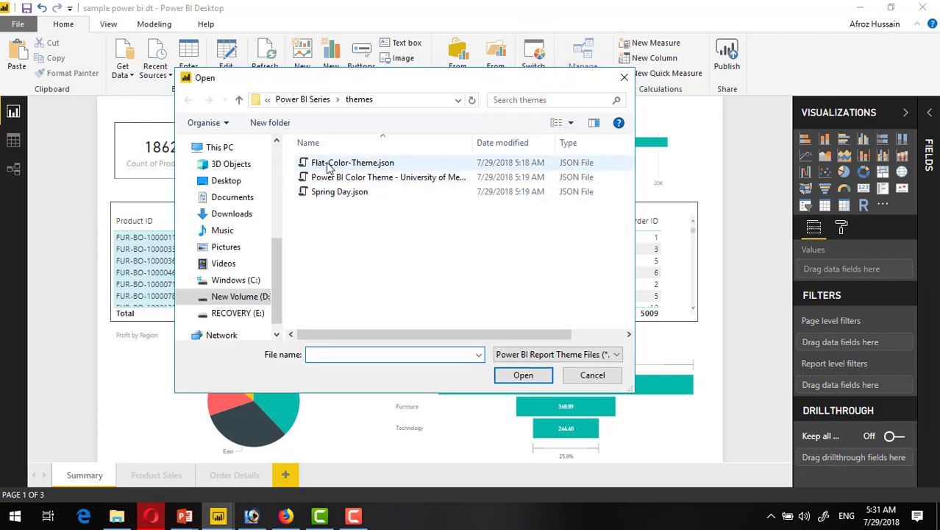
pyautogui.click(338, 191)
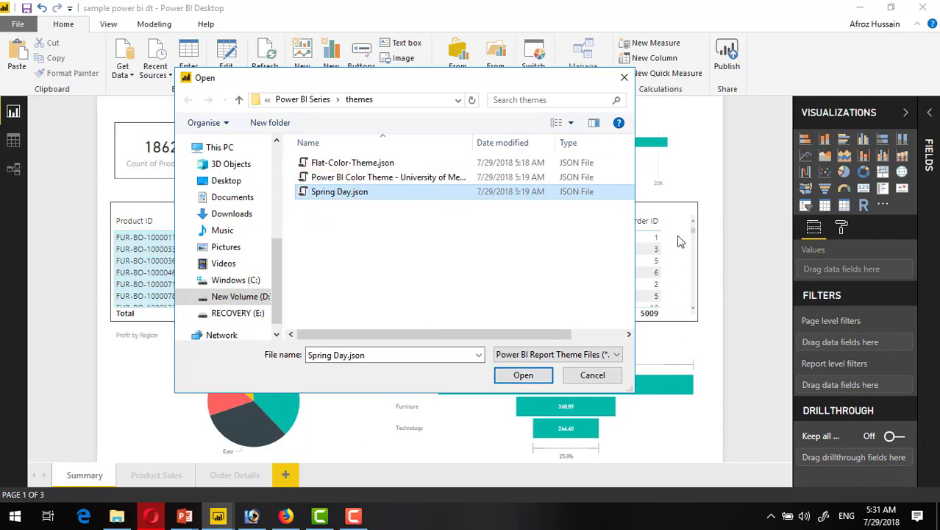
pyautogui.click(524, 375)
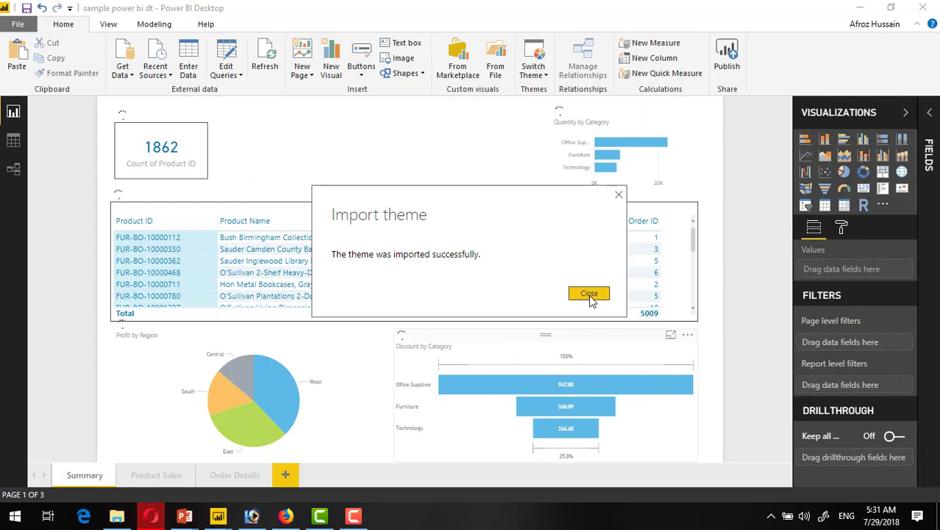
pyautogui.click(589, 294)
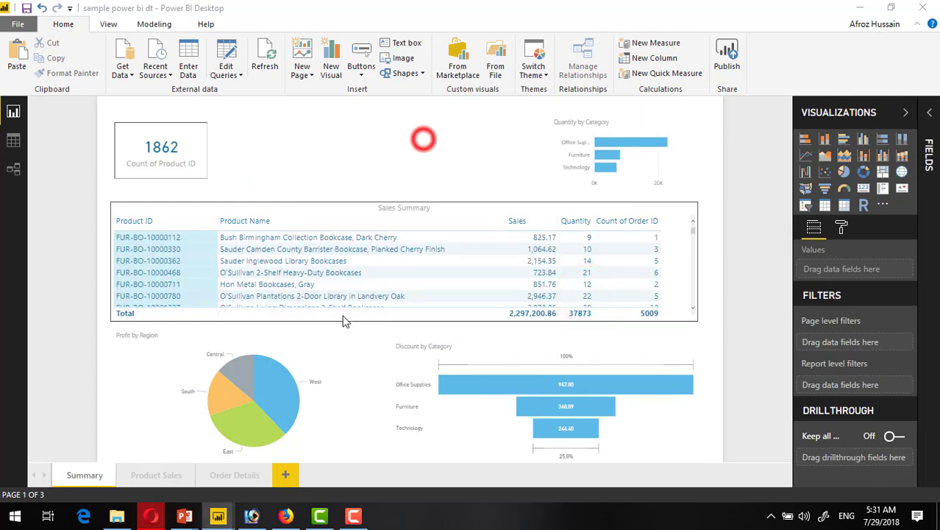
pyautogui.moveTo(244, 381)
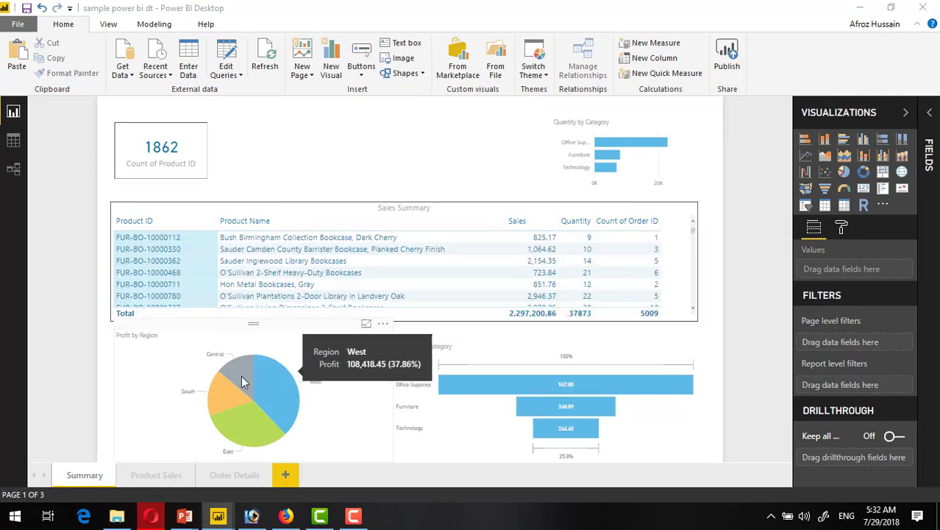
pyautogui.click(278, 345)
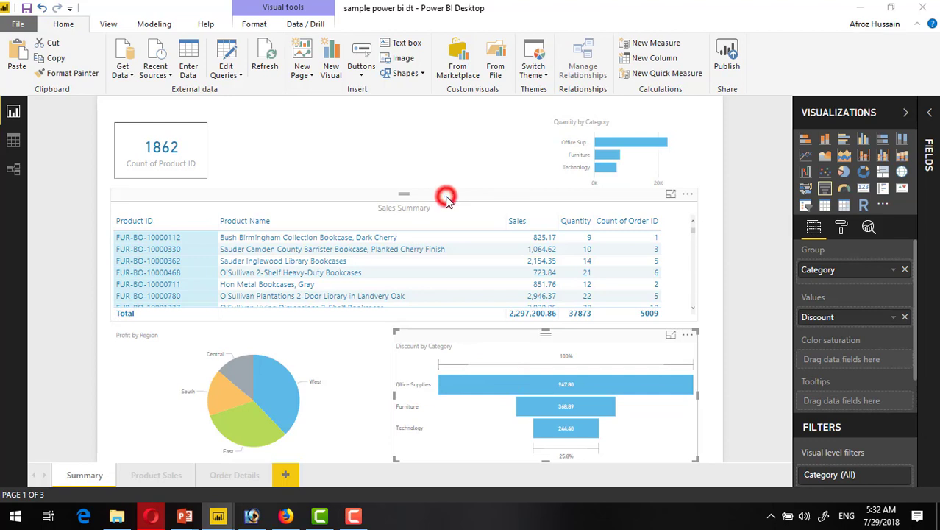
pyautogui.click(448, 197)
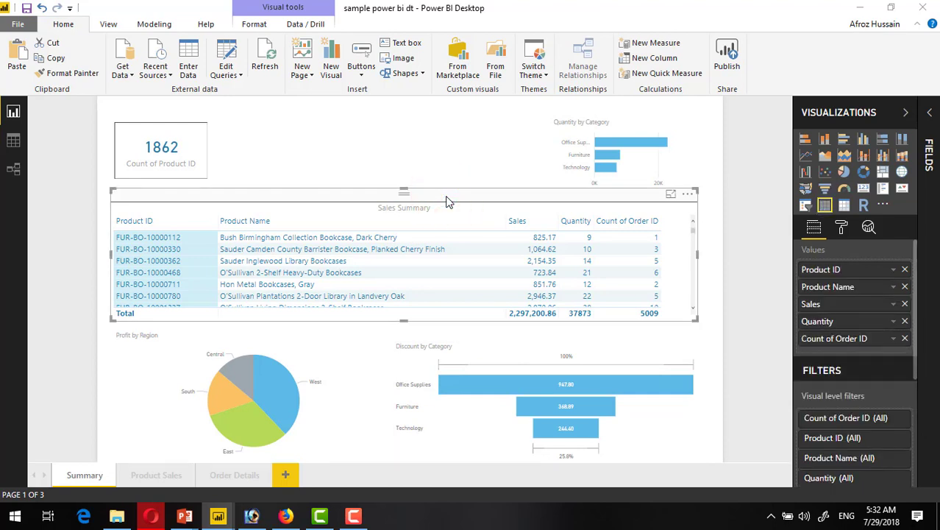
pyautogui.click(426, 199)
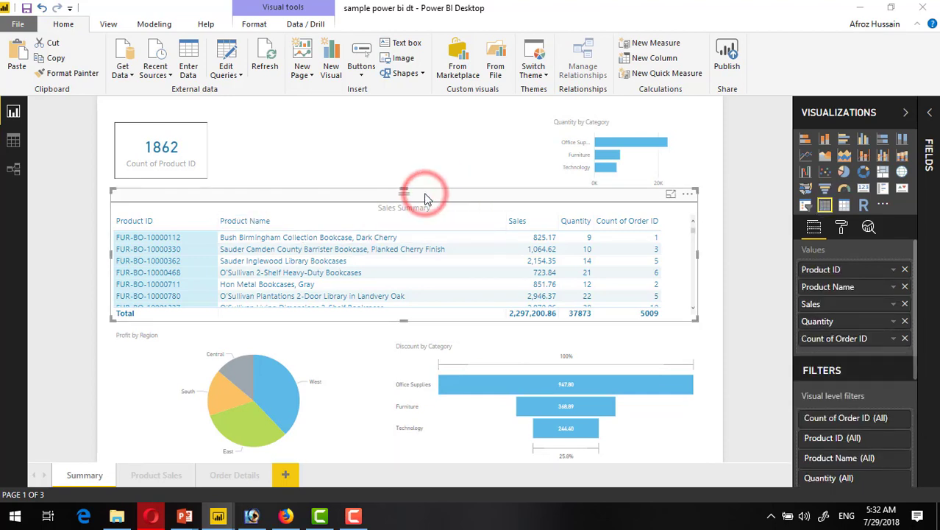
pyautogui.click(843, 227)
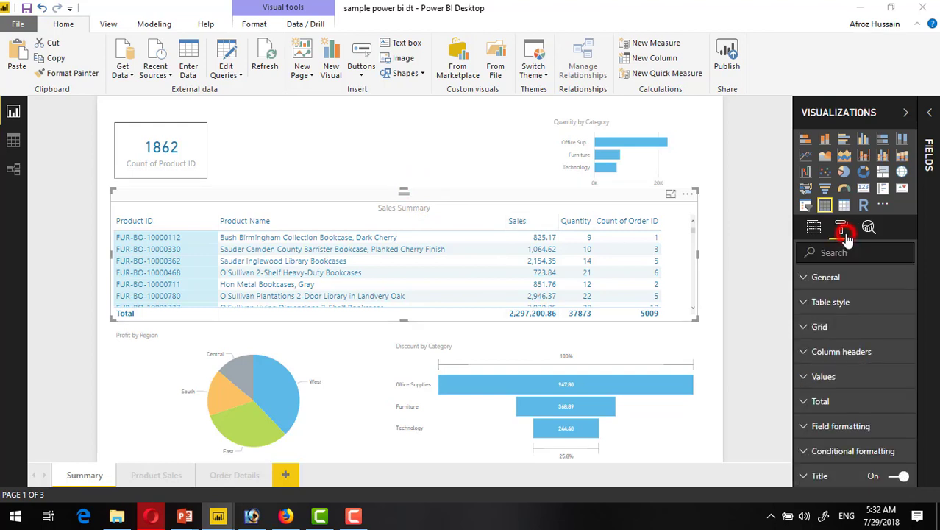
pyautogui.click(820, 401)
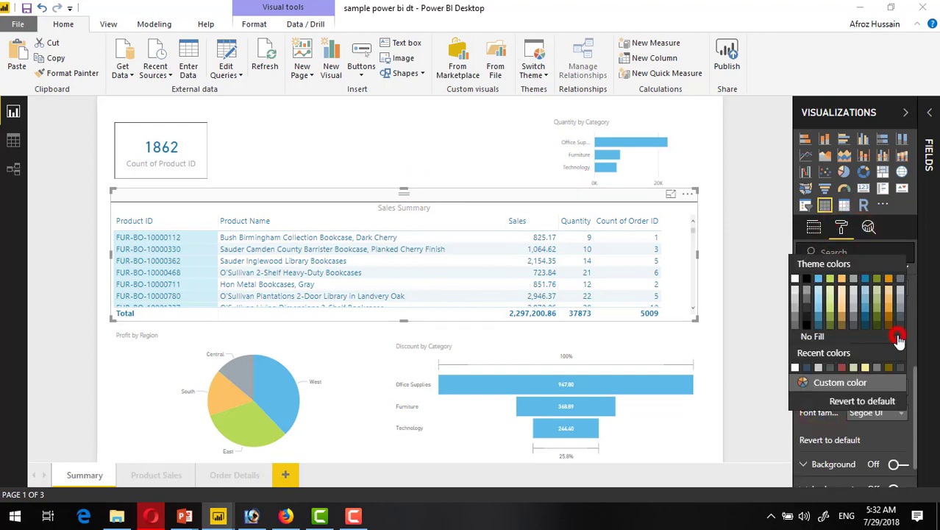
pyautogui.moveTo(832, 294)
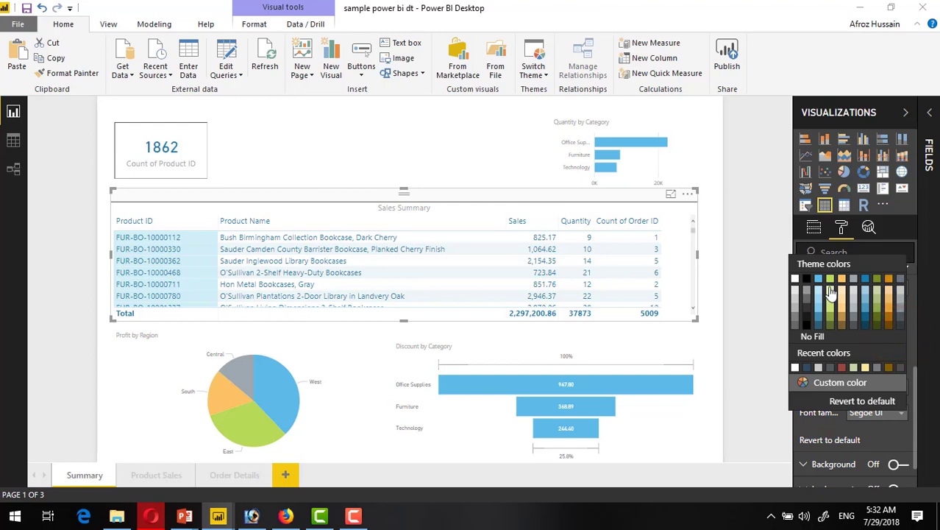
pyautogui.moveTo(797, 315)
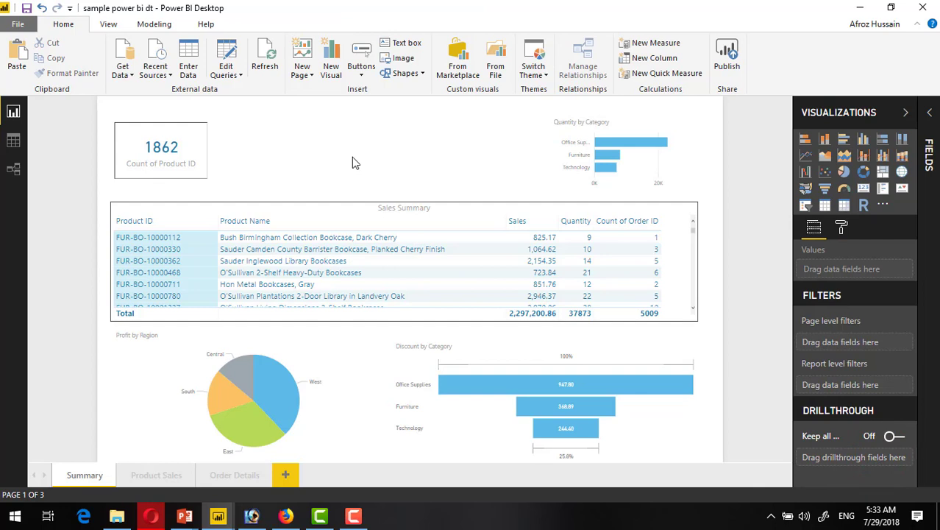
pyautogui.moveTo(532, 59)
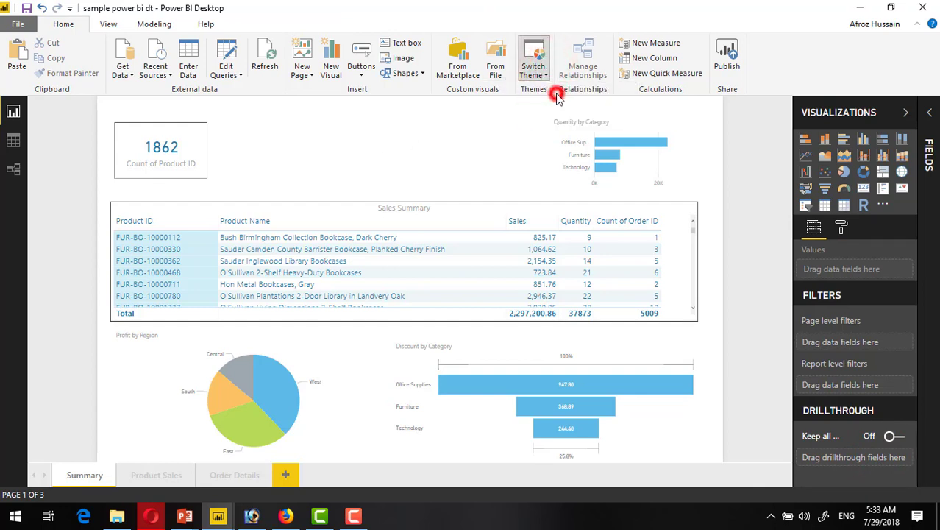
# Import another theme JSON via Switch Theme so the charts turn navy and light blue
pyautogui.click(533, 56)
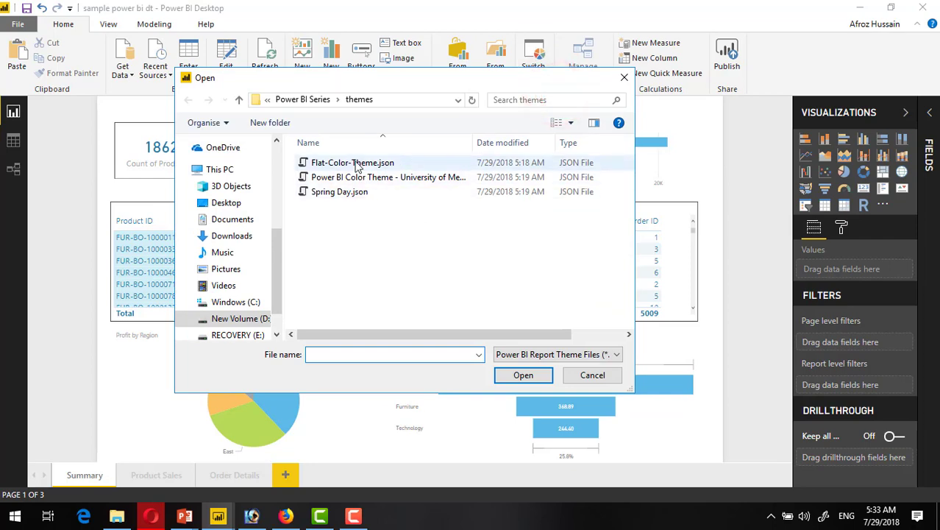
pyautogui.click(523, 375)
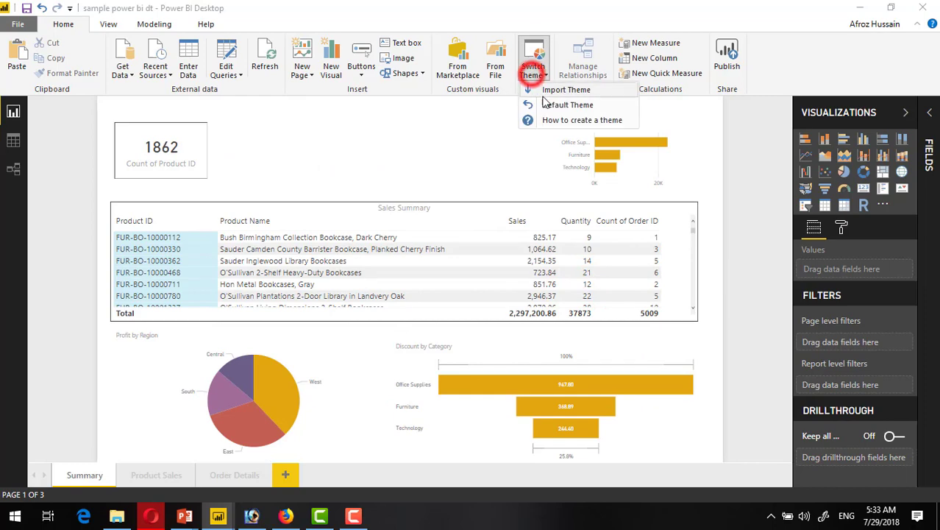
pyautogui.click(567, 90)
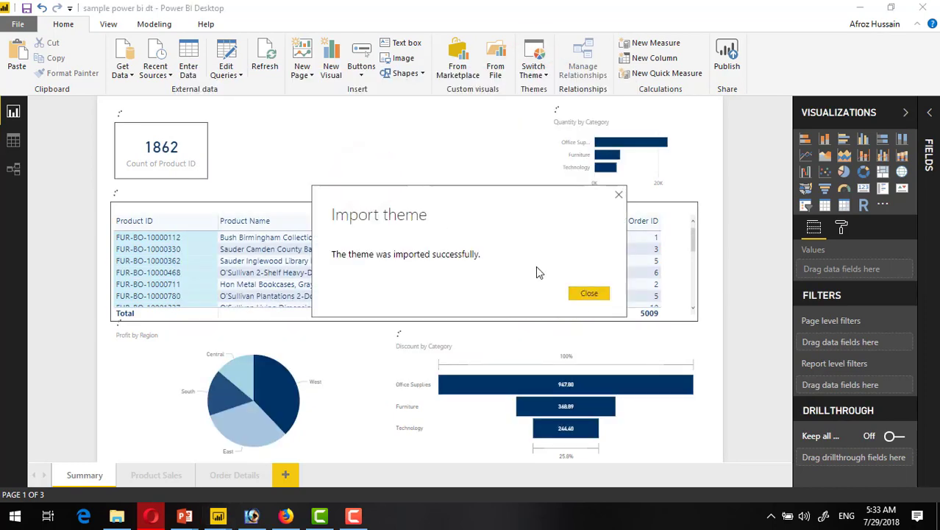
pyautogui.click(588, 292)
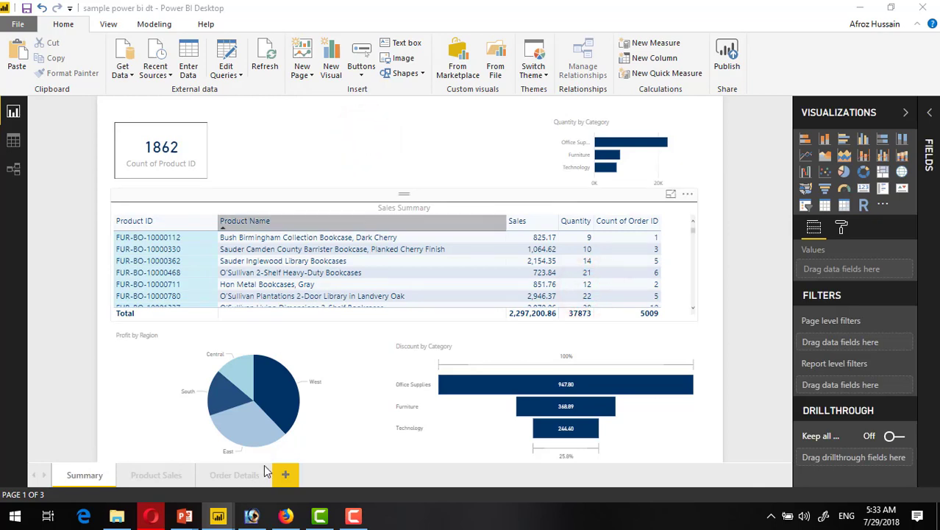
# Show the PowerBI.tips home page in the browser and scroll to the Advanced Theme Generator banner
pyautogui.click(285, 515)
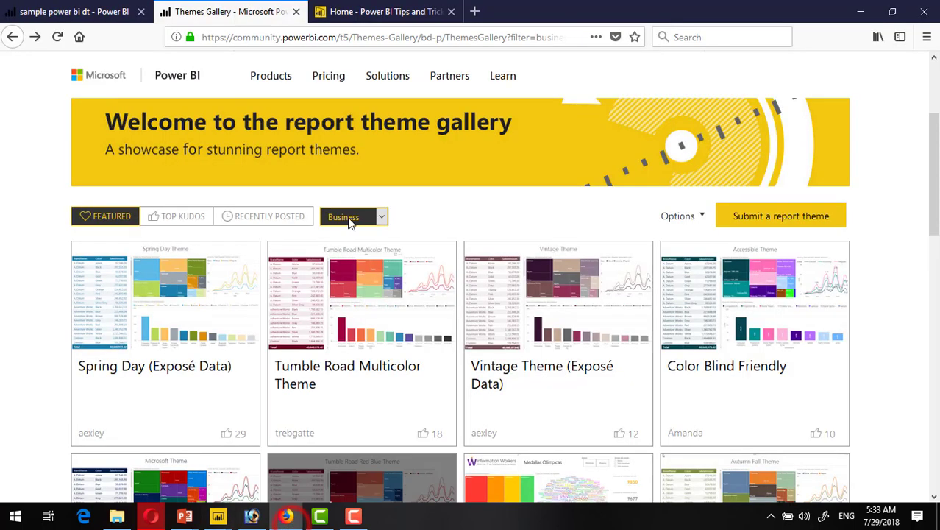
pyautogui.click(385, 12)
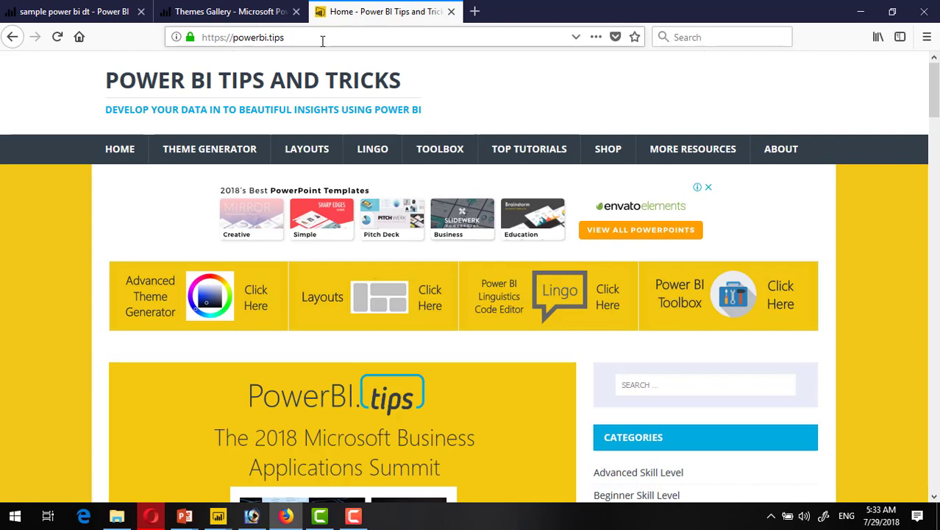
pyautogui.moveTo(80, 359)
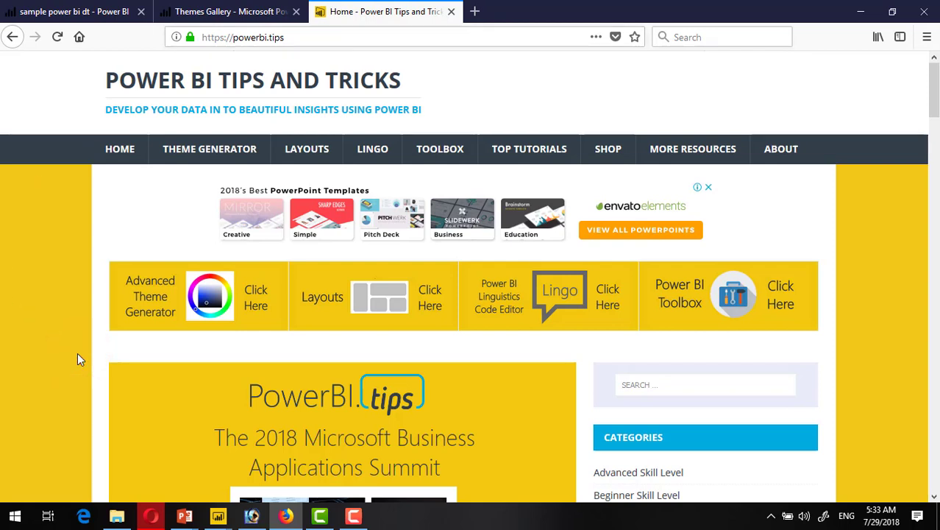
pyautogui.scroll(-3)
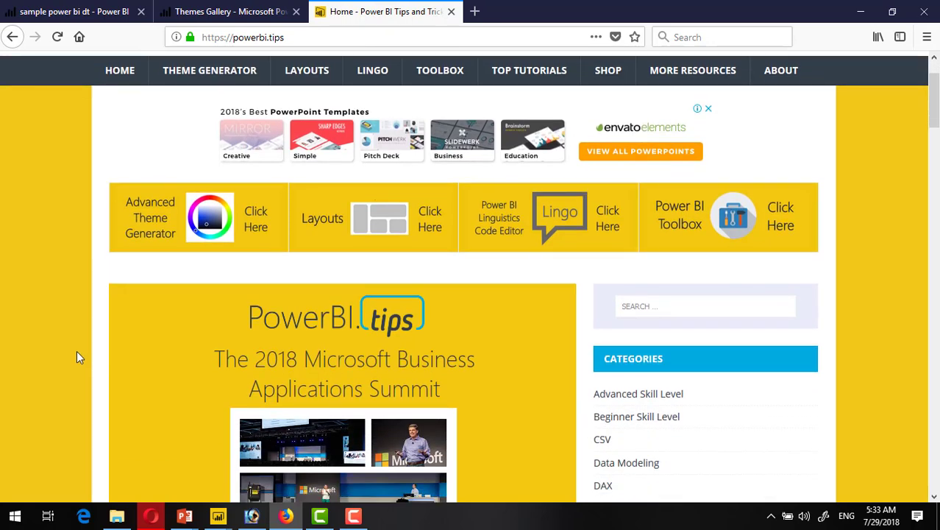
pyautogui.moveTo(159, 232)
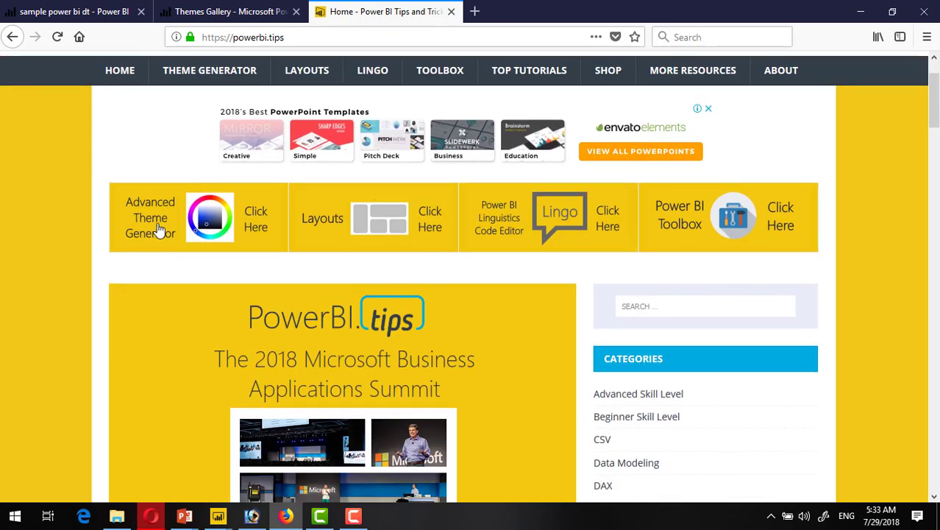
pyautogui.moveTo(209, 218)
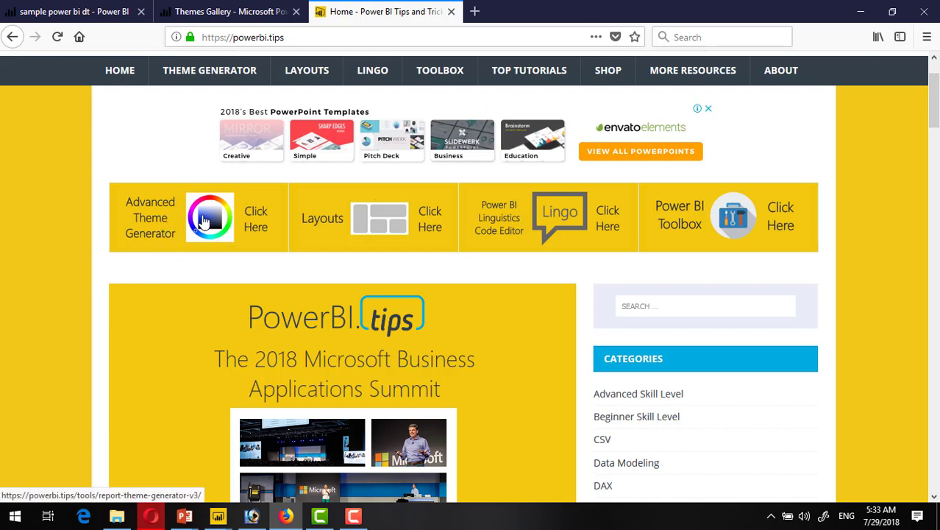
pyautogui.moveTo(36, 333)
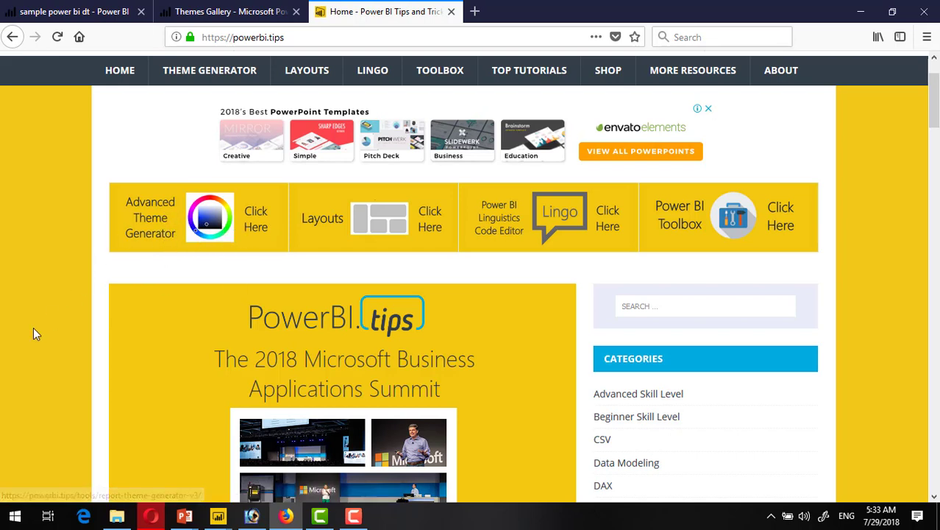